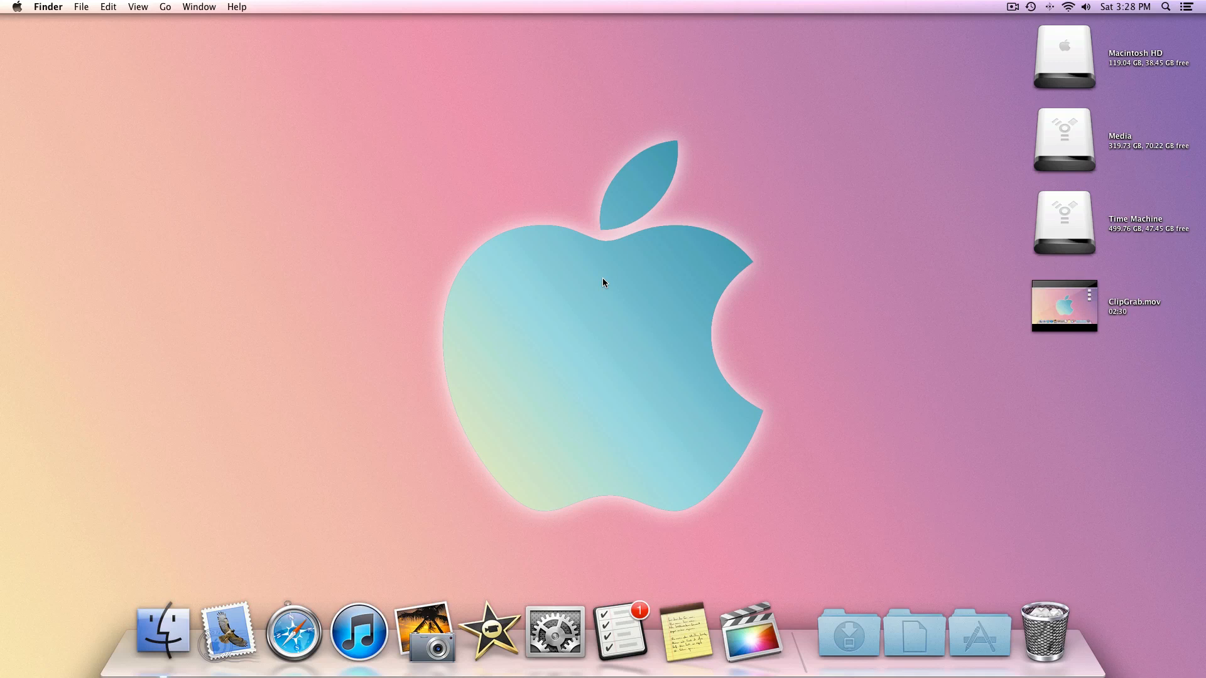
Select ClipGrab.mov on the desktop to inspect its 3.7 GB file size
left_click(1063, 306)
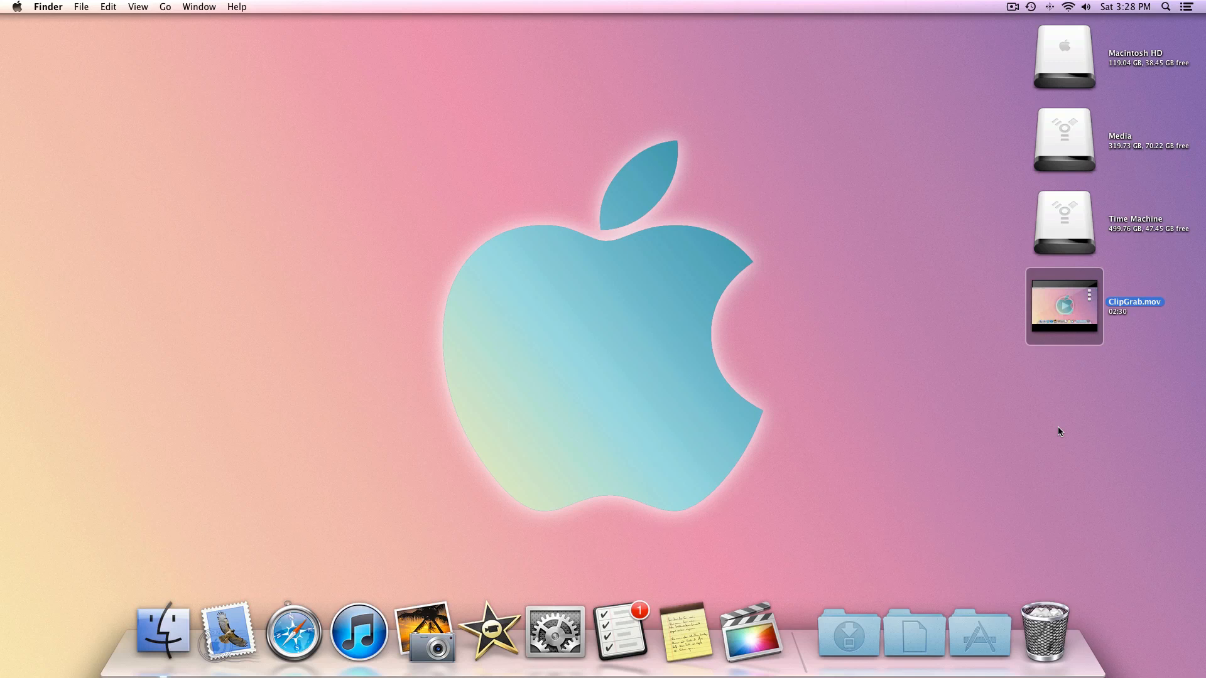
mouse_move(1110, 450)
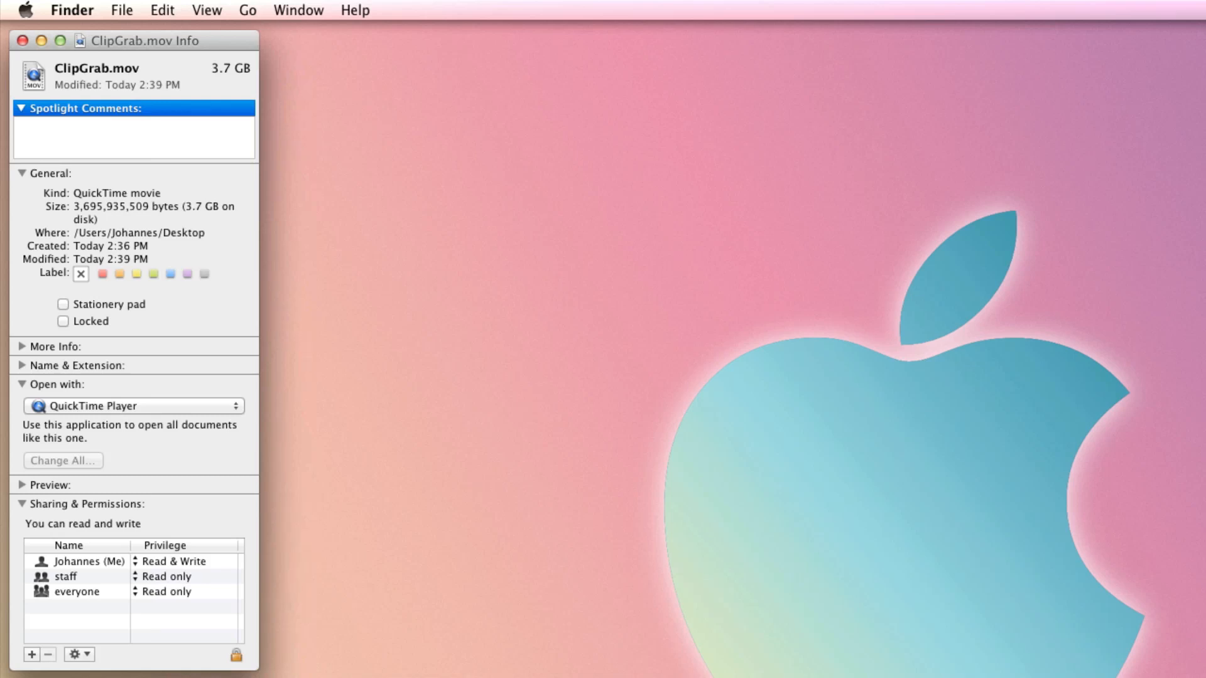
Close the ClipGrab.mov Info window, leaving the desktop clear
left_click(22, 40)
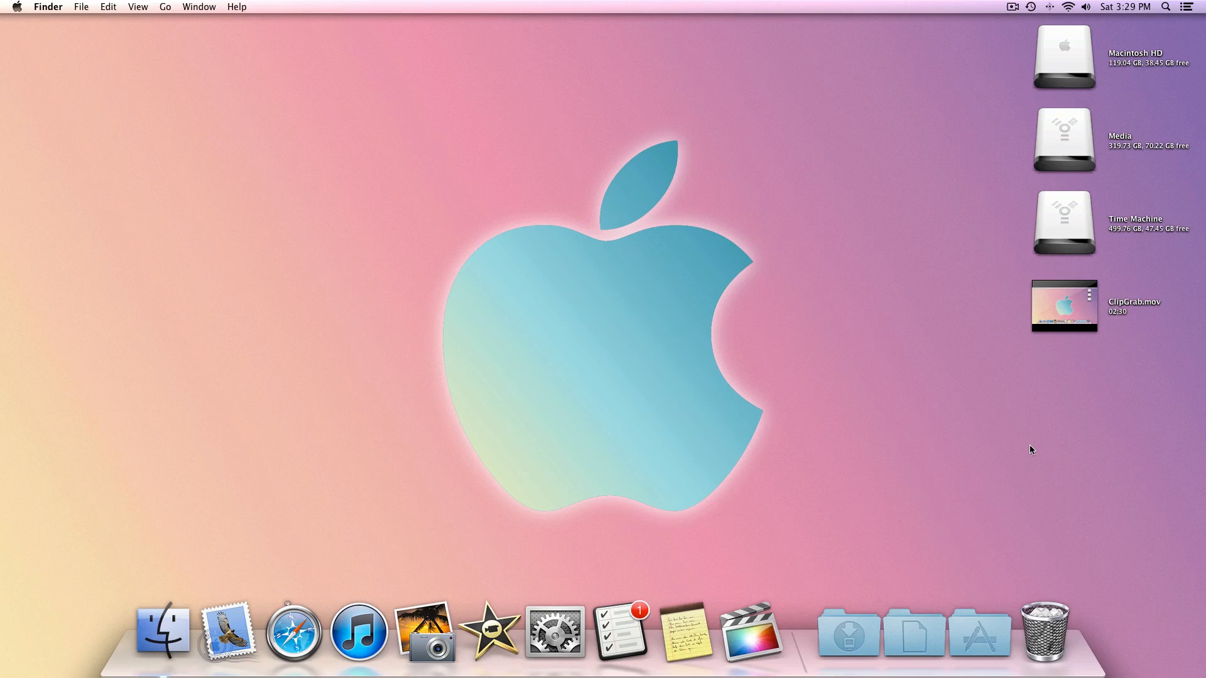
left_click(1166, 7)
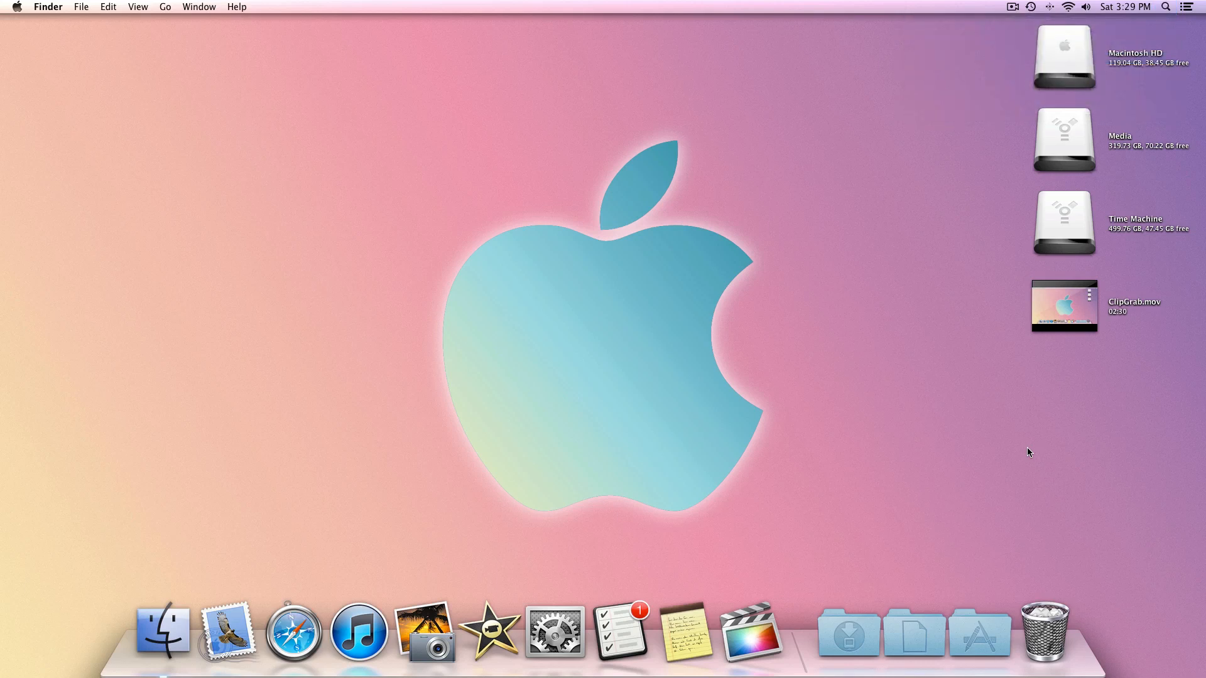
mouse_move(1017, 455)
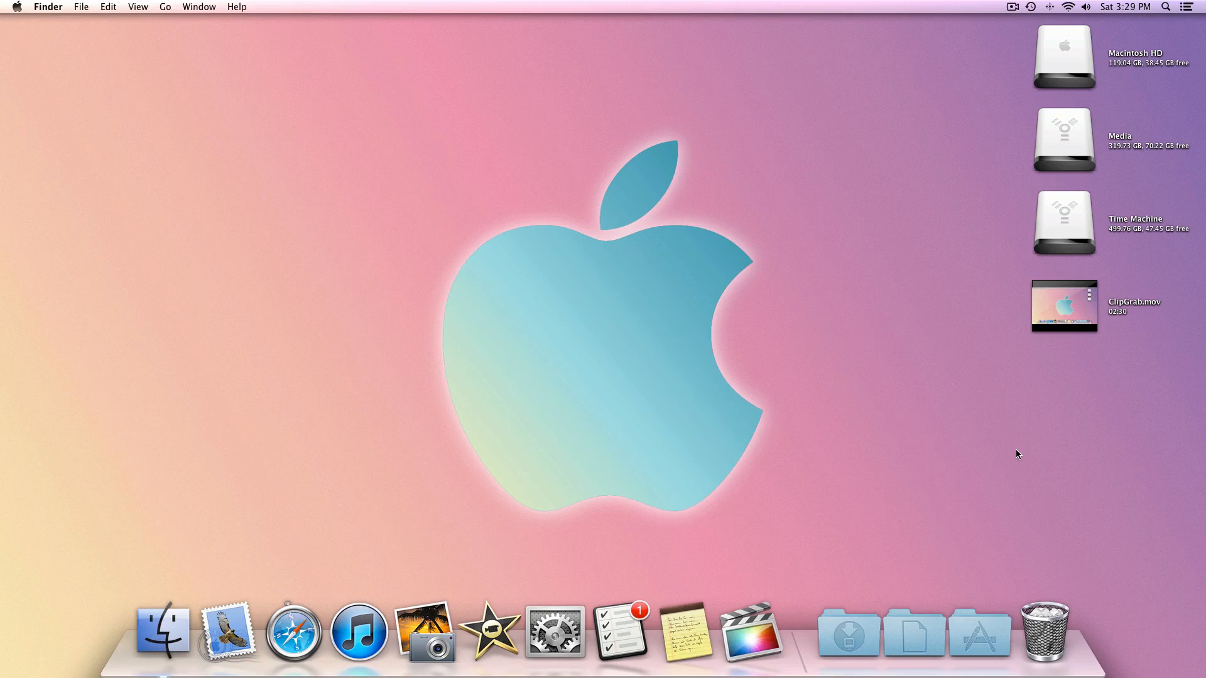
mouse_move(981, 539)
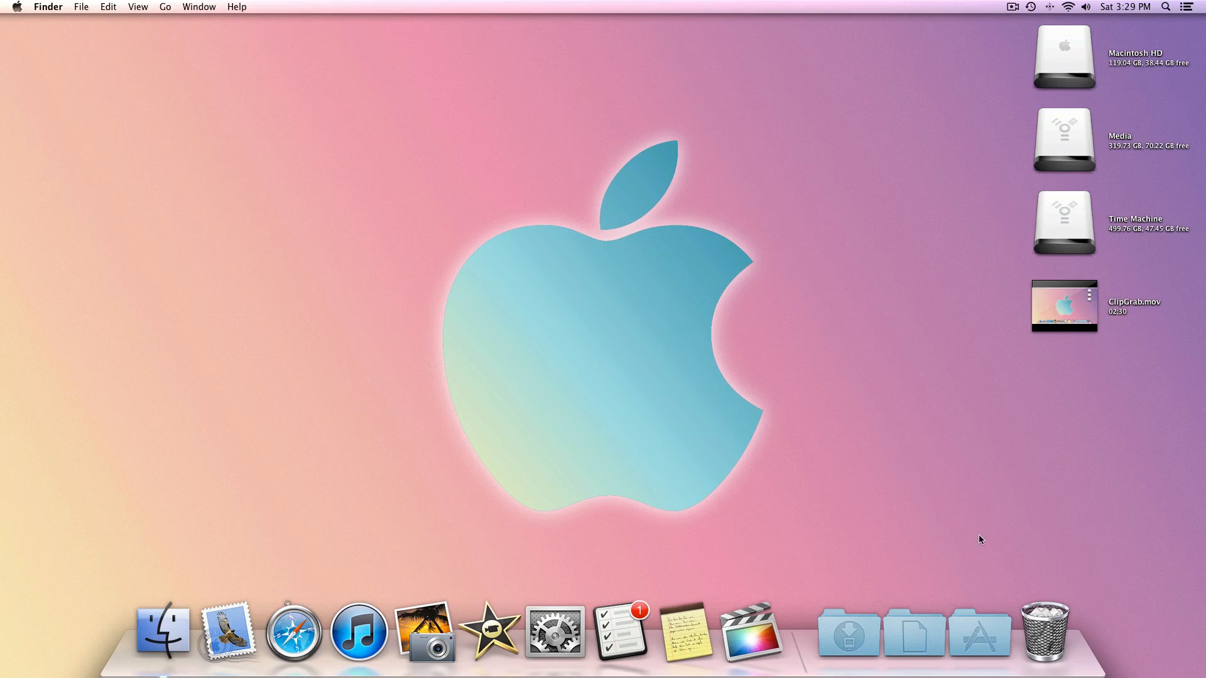
Launch iSquint and add ClipGrab.mov, optimized for TV with H.264 encoding enabled
left_click(978, 633)
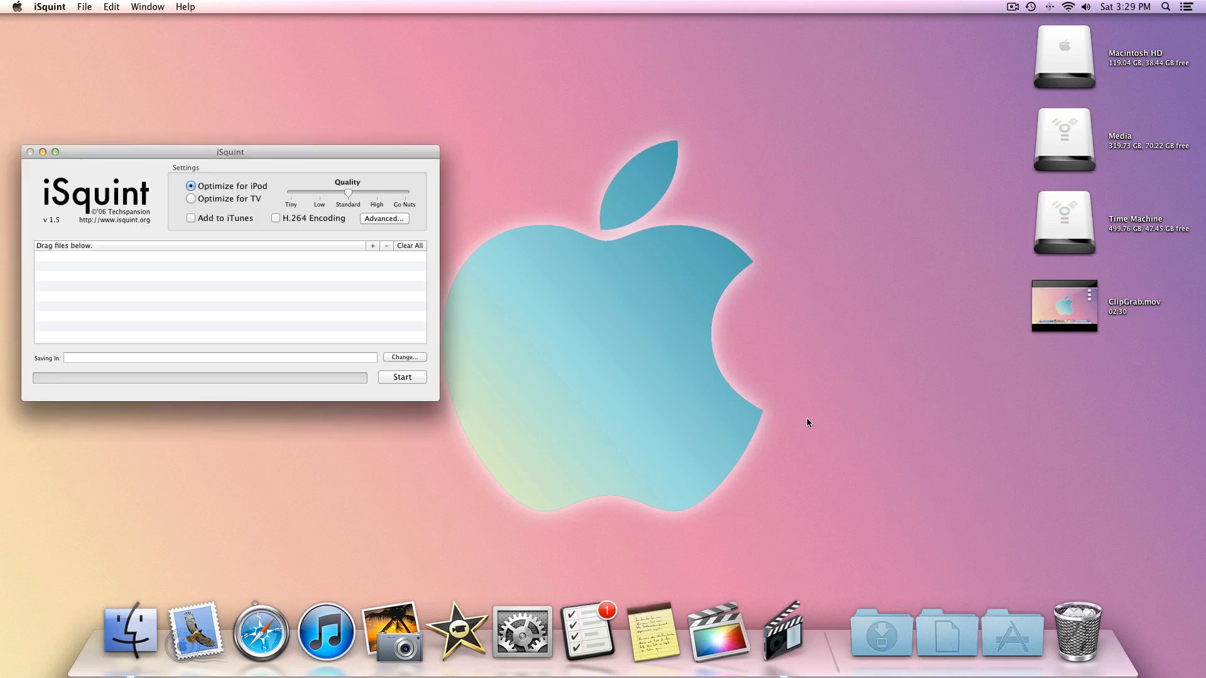
left_click_drag(230, 152, 254, 134)
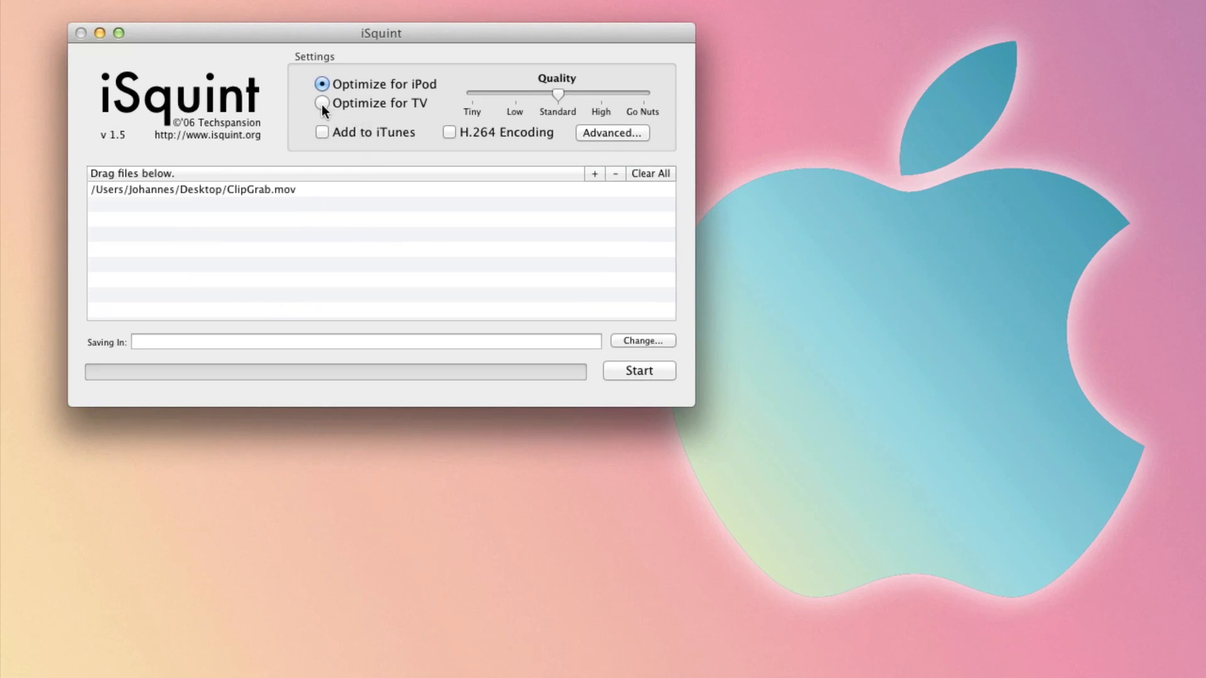
left_click(322, 103)
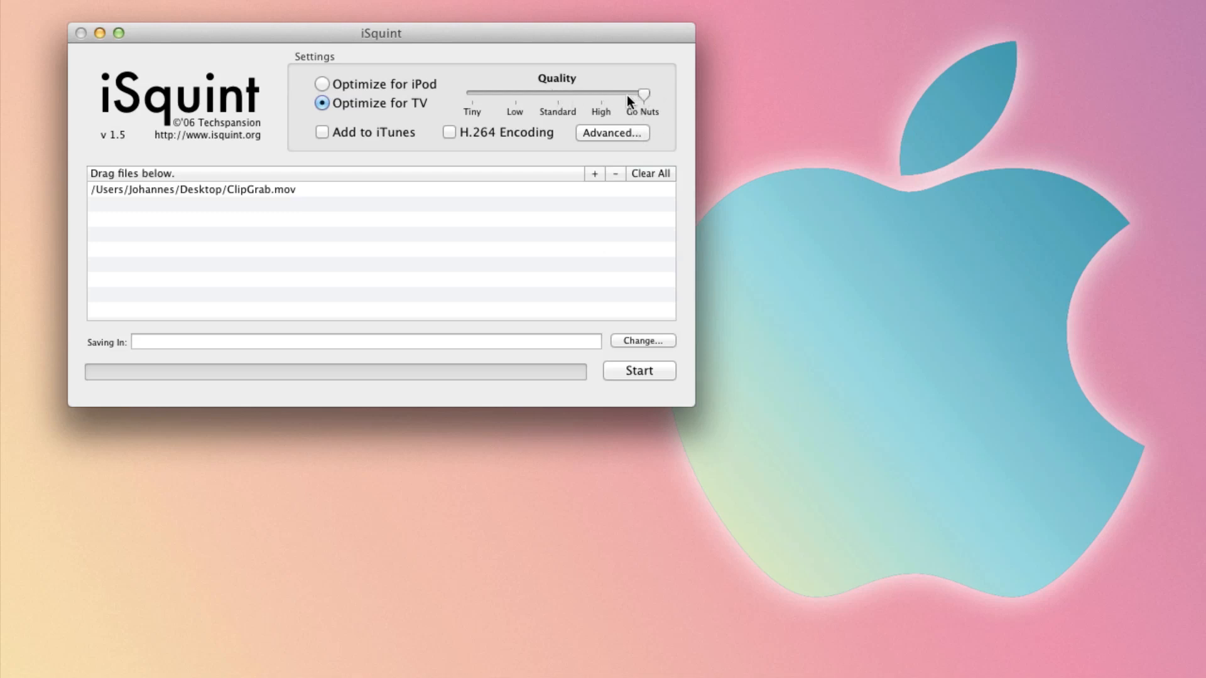
mouse_move(626, 103)
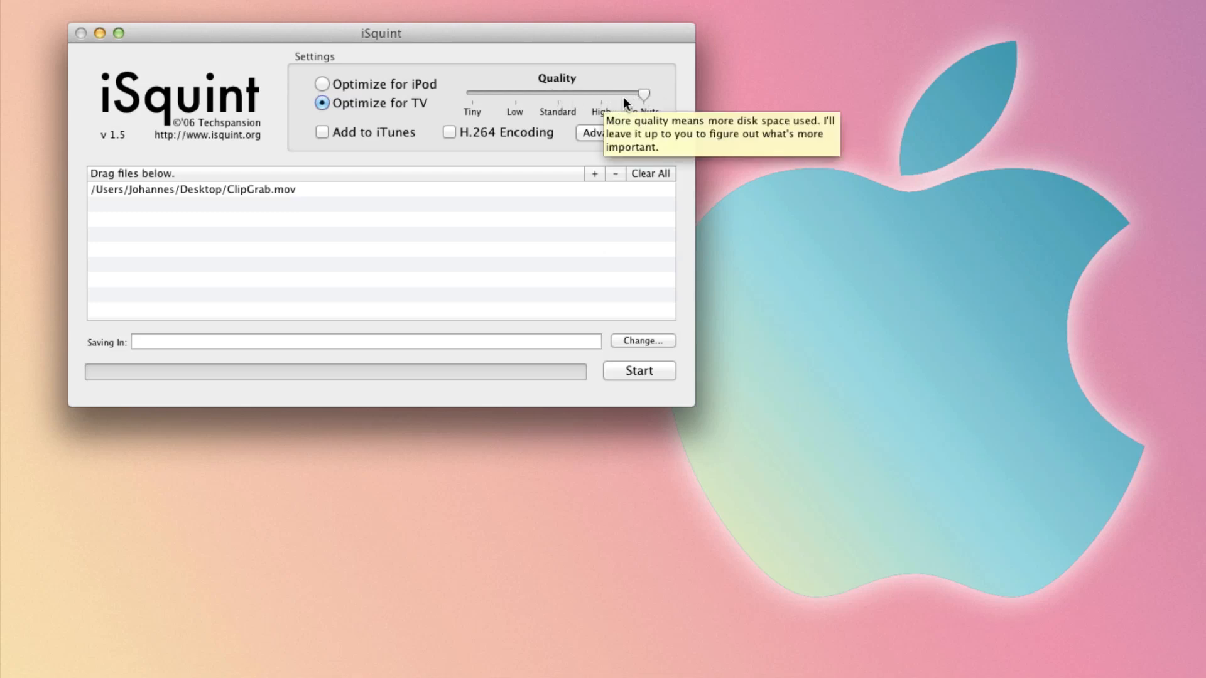
mouse_move(647, 106)
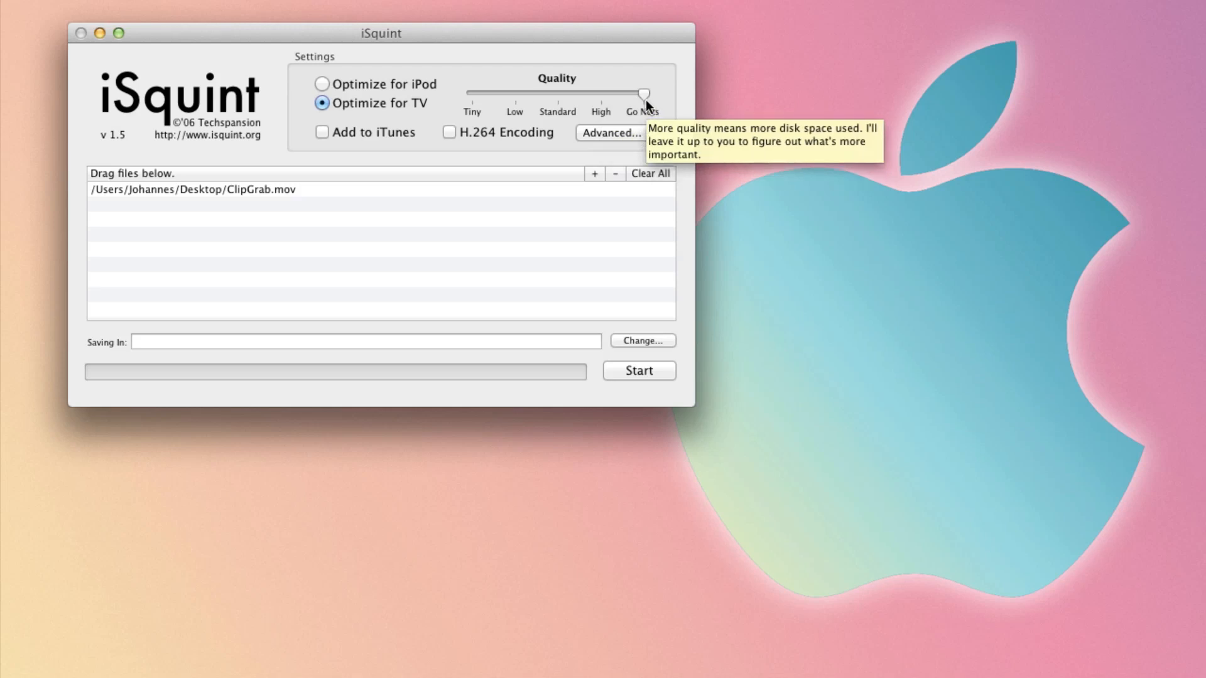
left_click(450, 132)
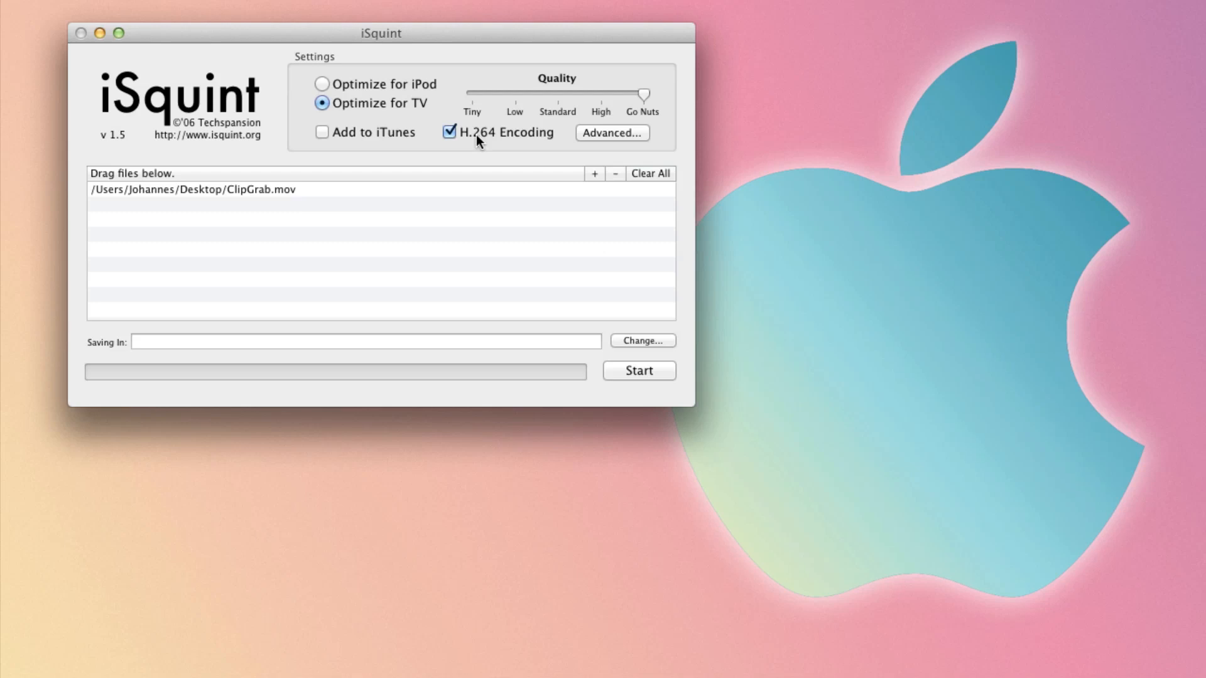
mouse_move(484, 140)
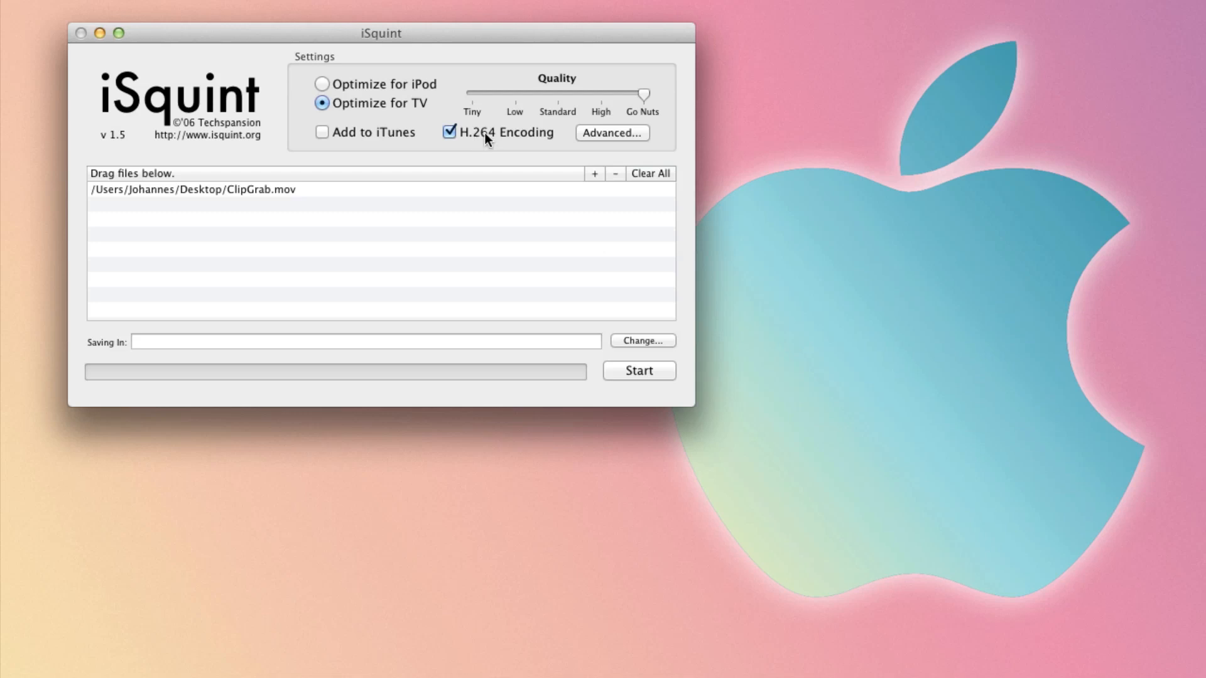
mouse_move(649, 99)
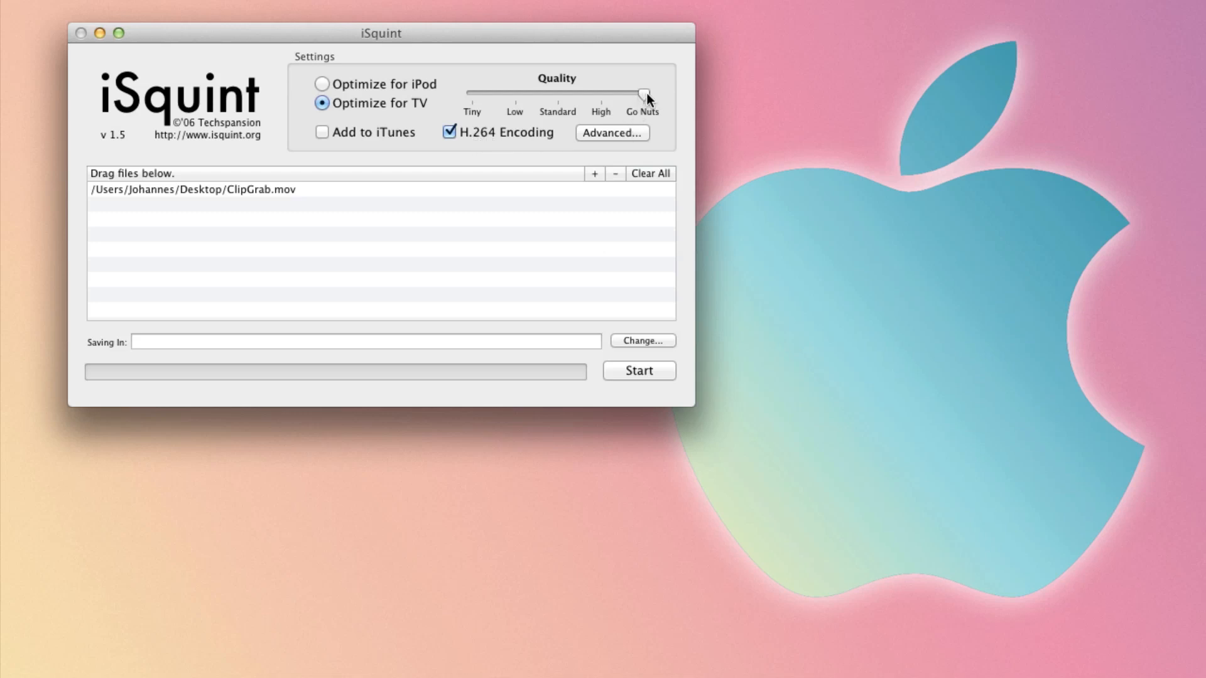
Open iSquint's advanced settings and set the output size to 1920×1080
left_click(613, 132)
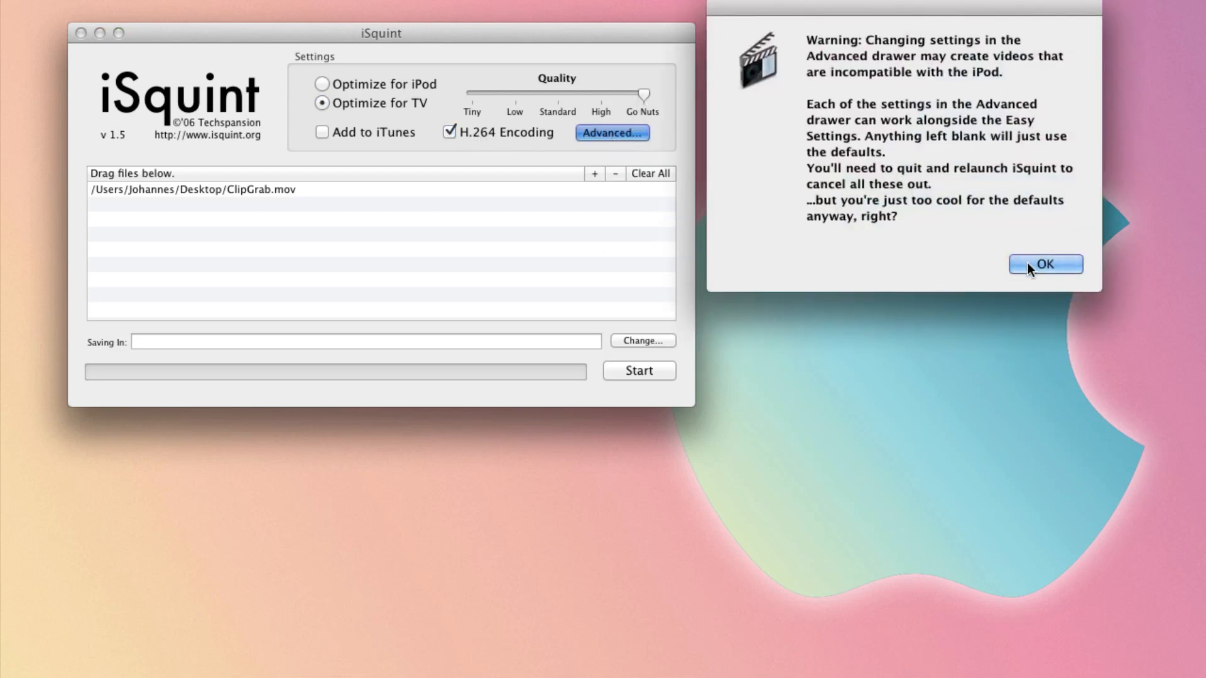
left_click(1044, 264)
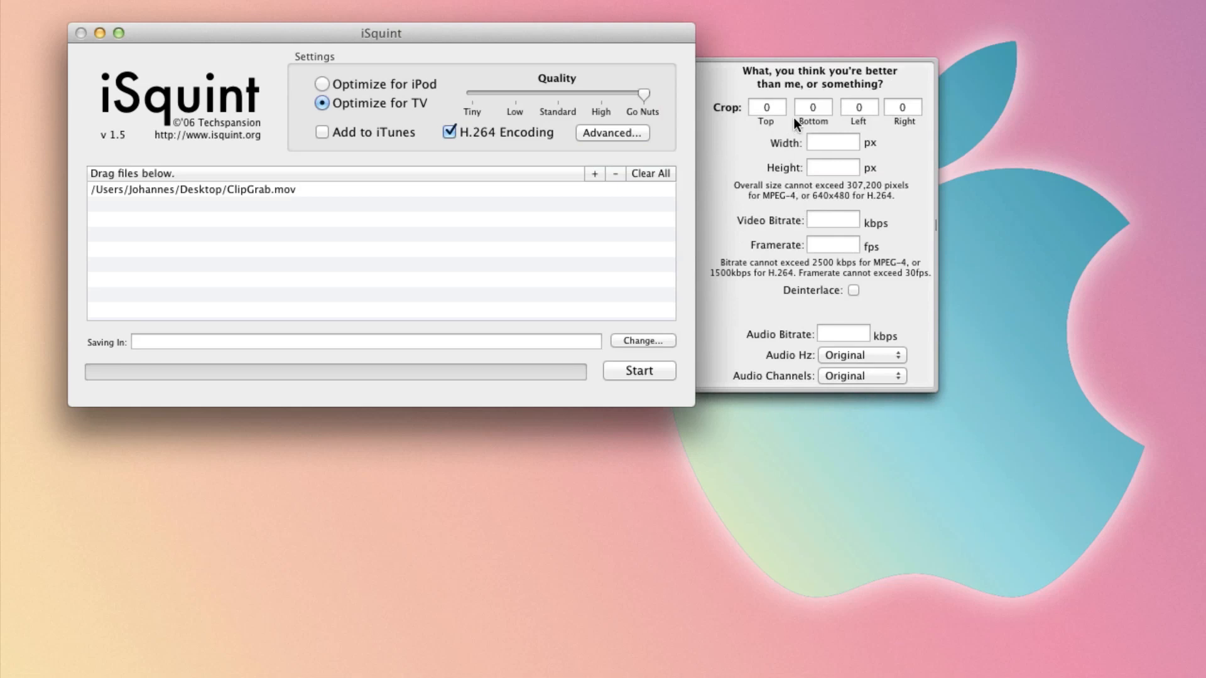
mouse_move(796, 130)
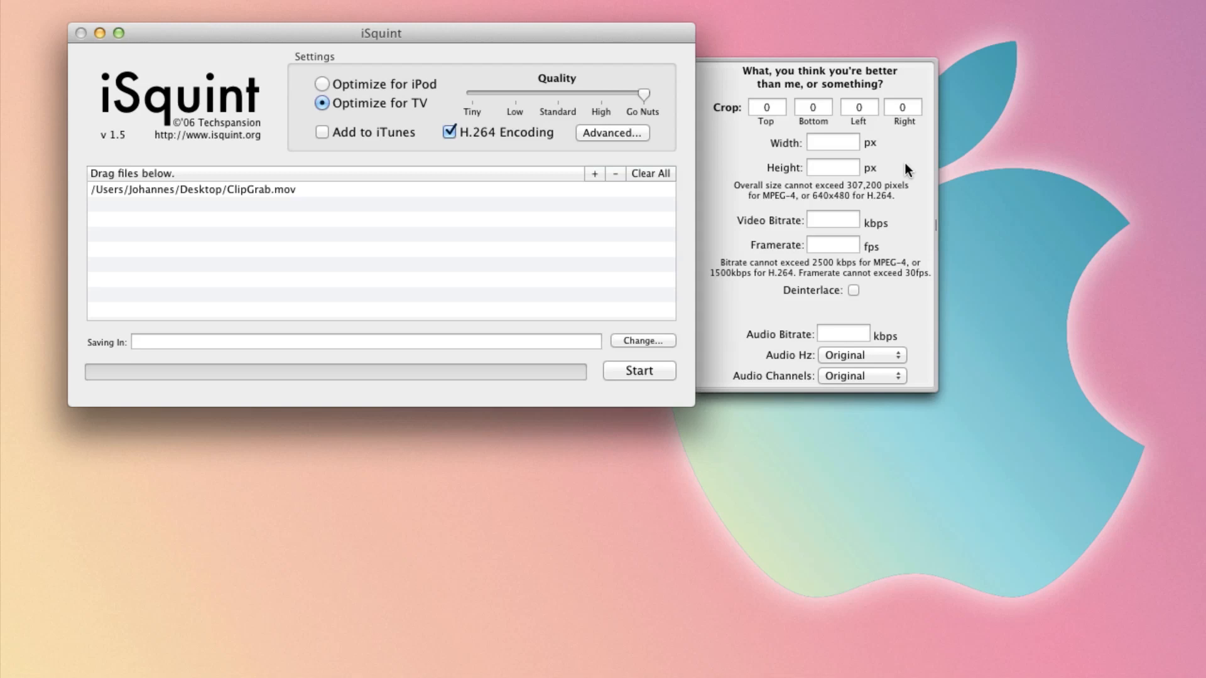
left_click(832, 143)
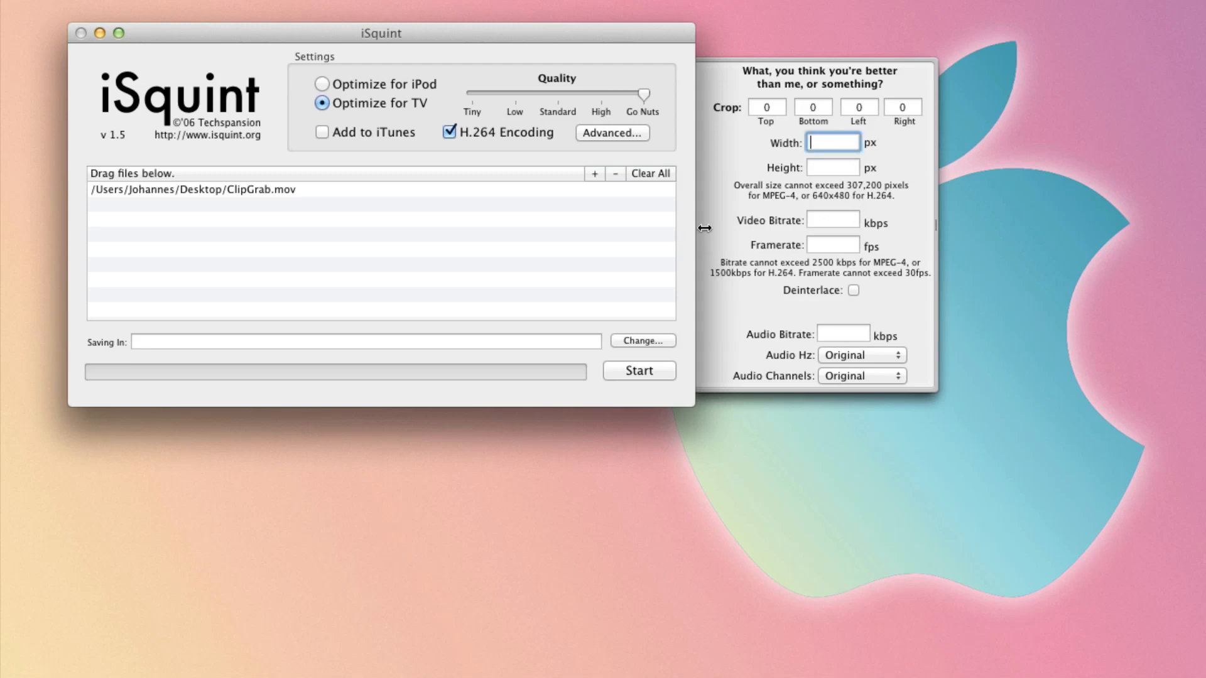
type("1")
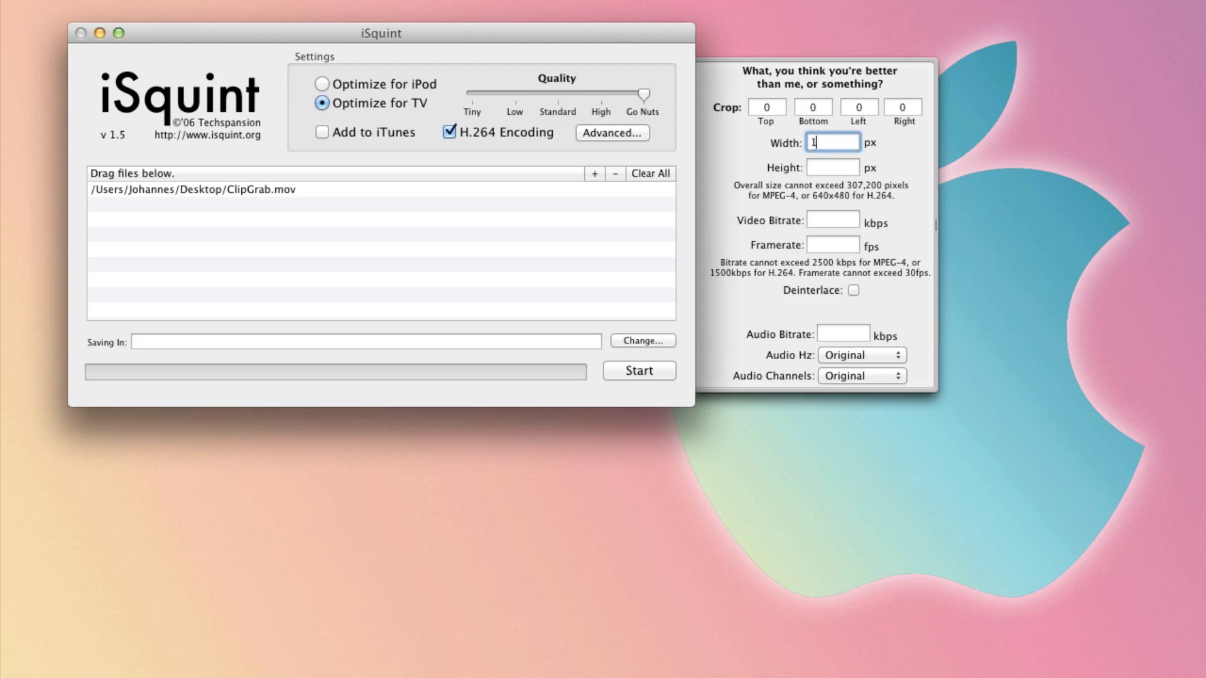
type("920")
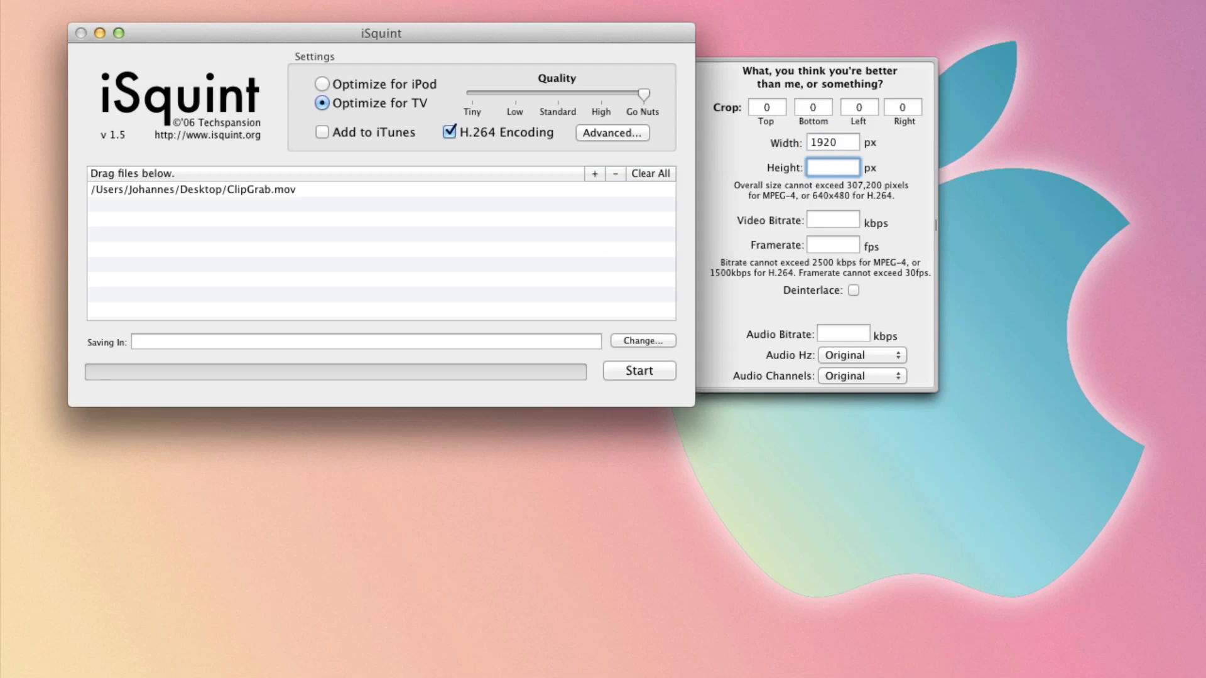
type("1080")
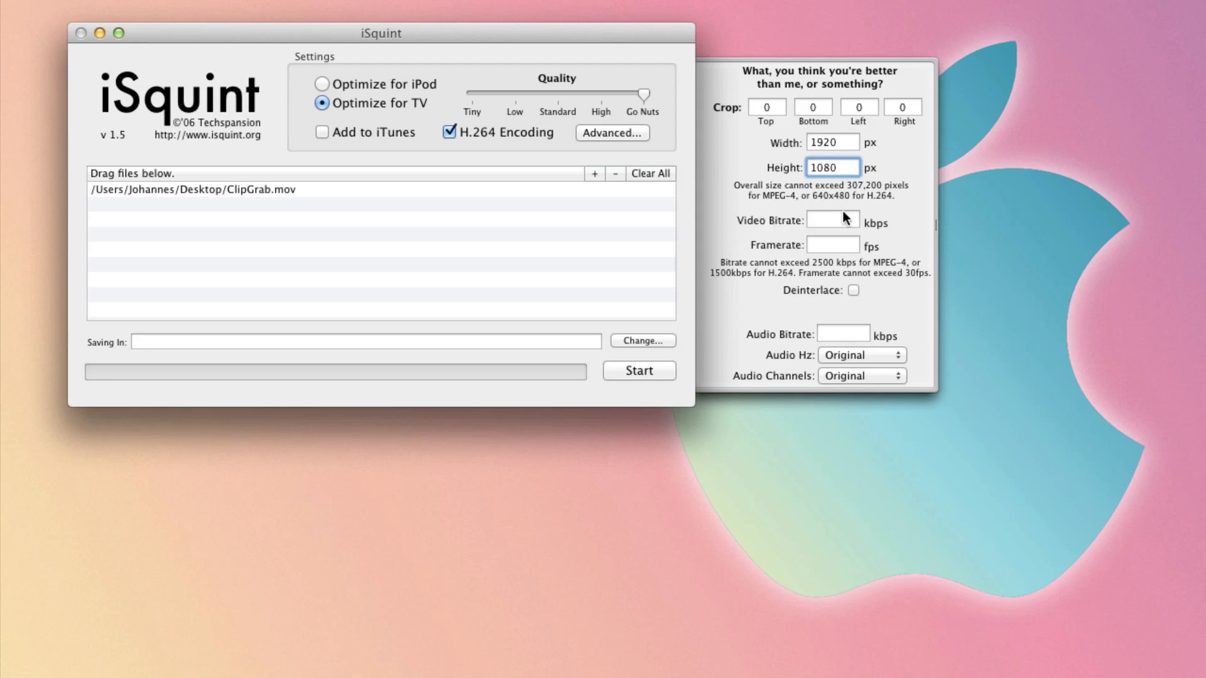
Set video bitrate to 512 and audio bitrate to 320 kbps, keeping Audio Hz Original
left_click(832, 223)
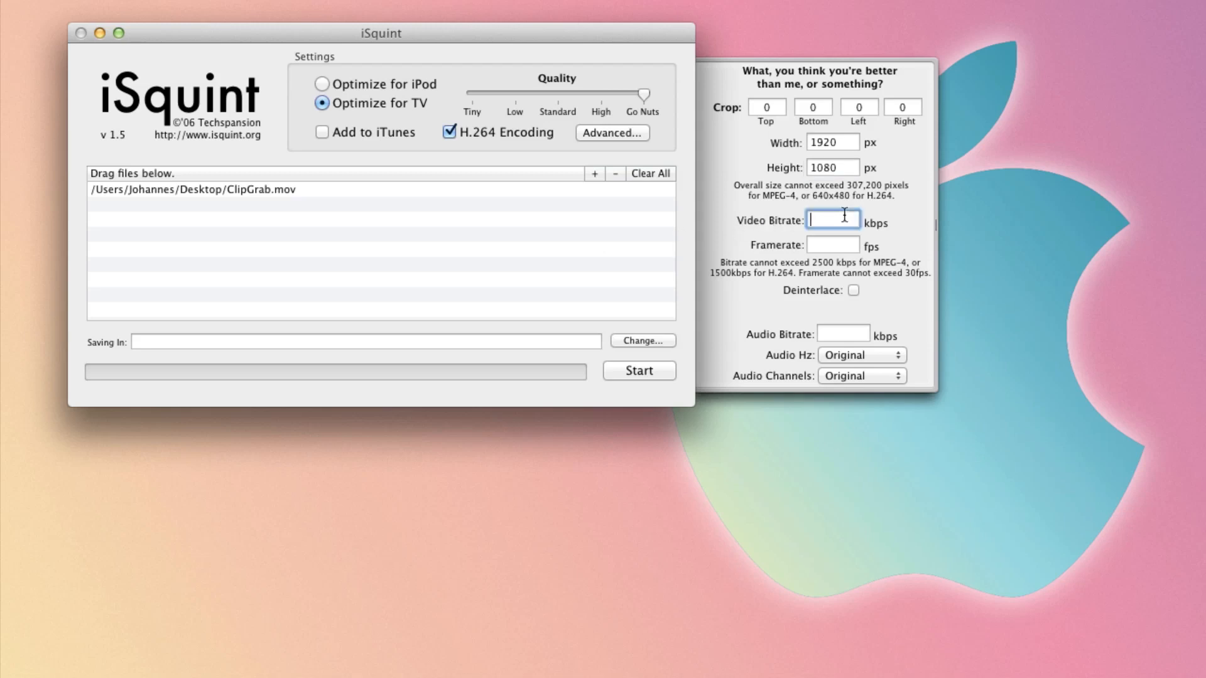
type("512")
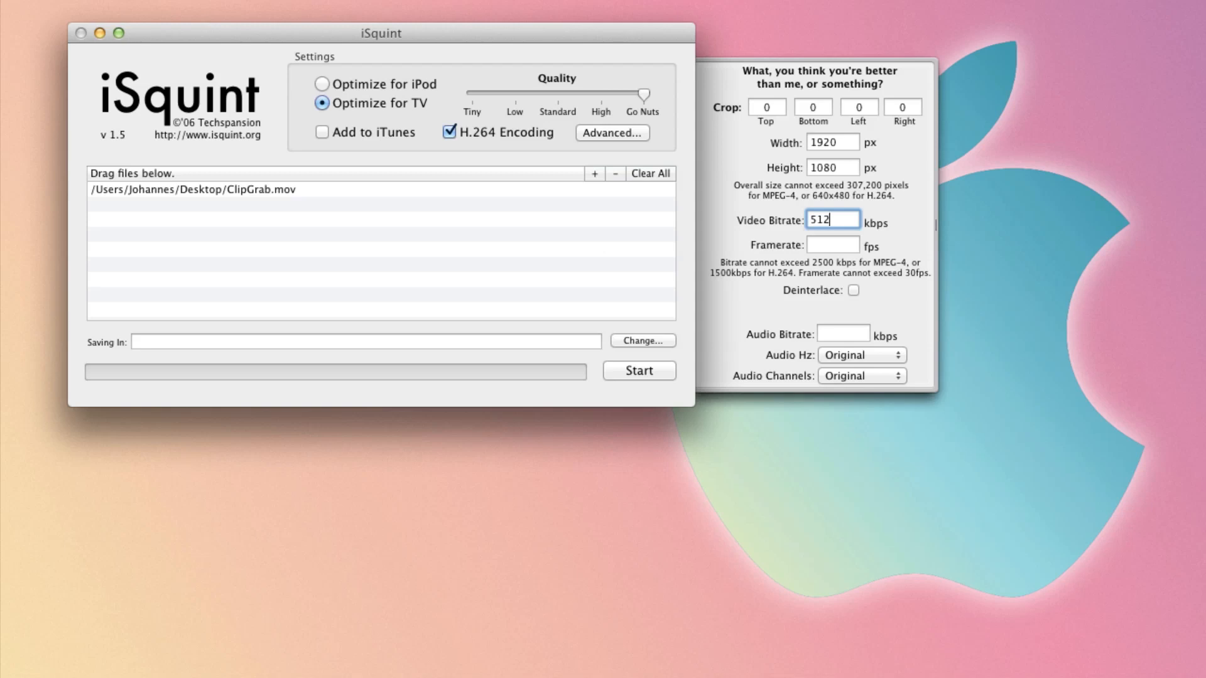
type("30")
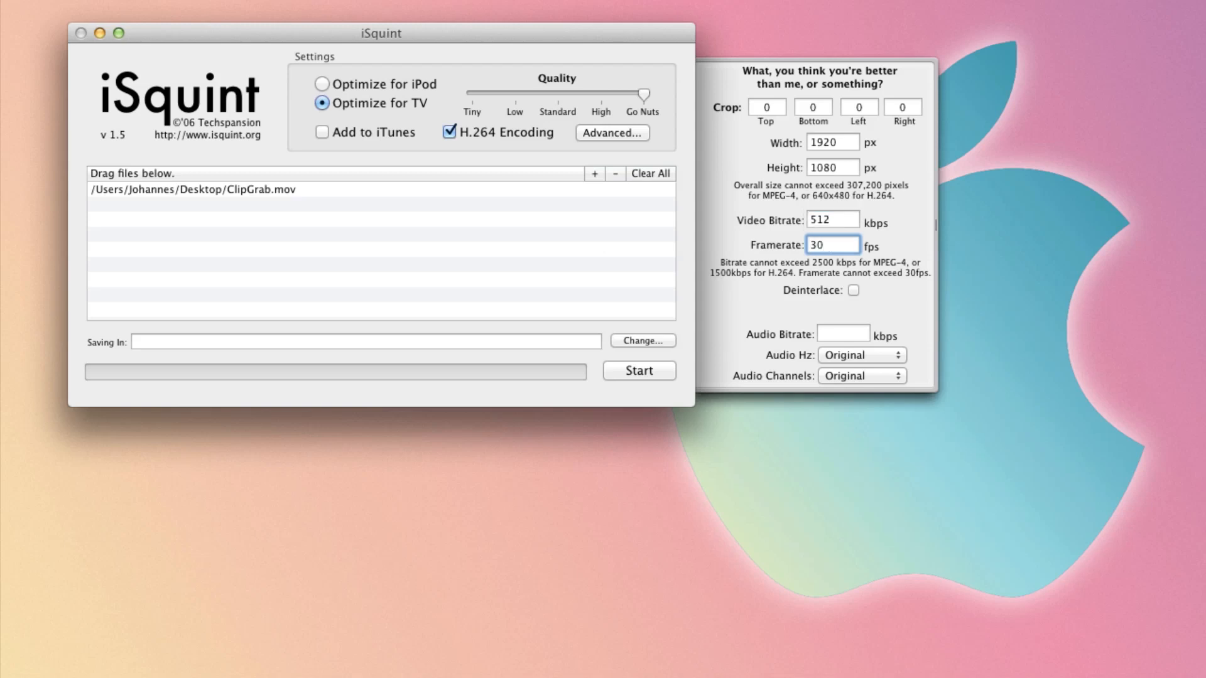
left_click(843, 334)
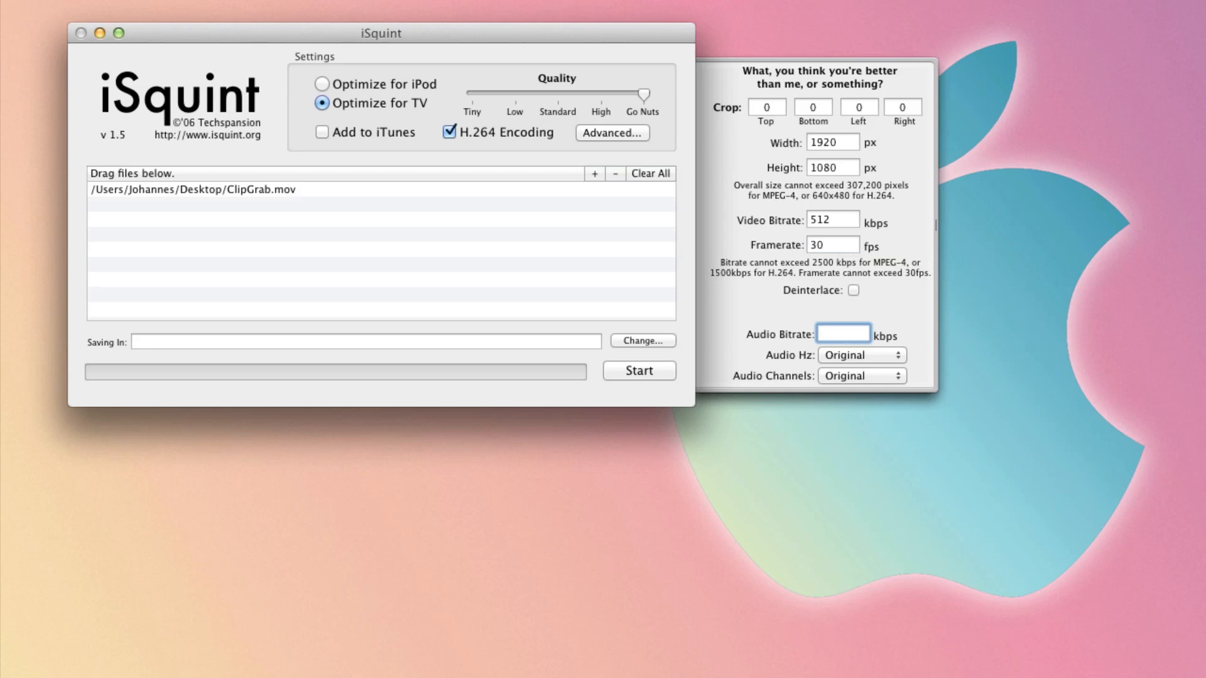
type("320")
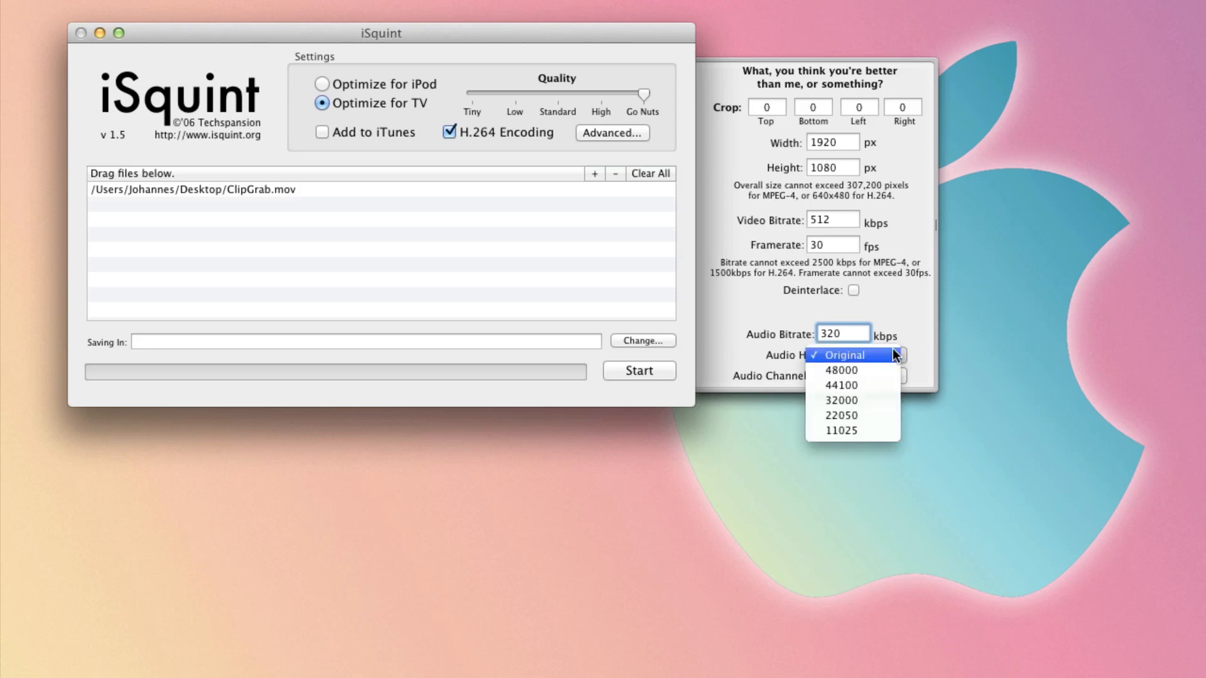
left_click(843, 355)
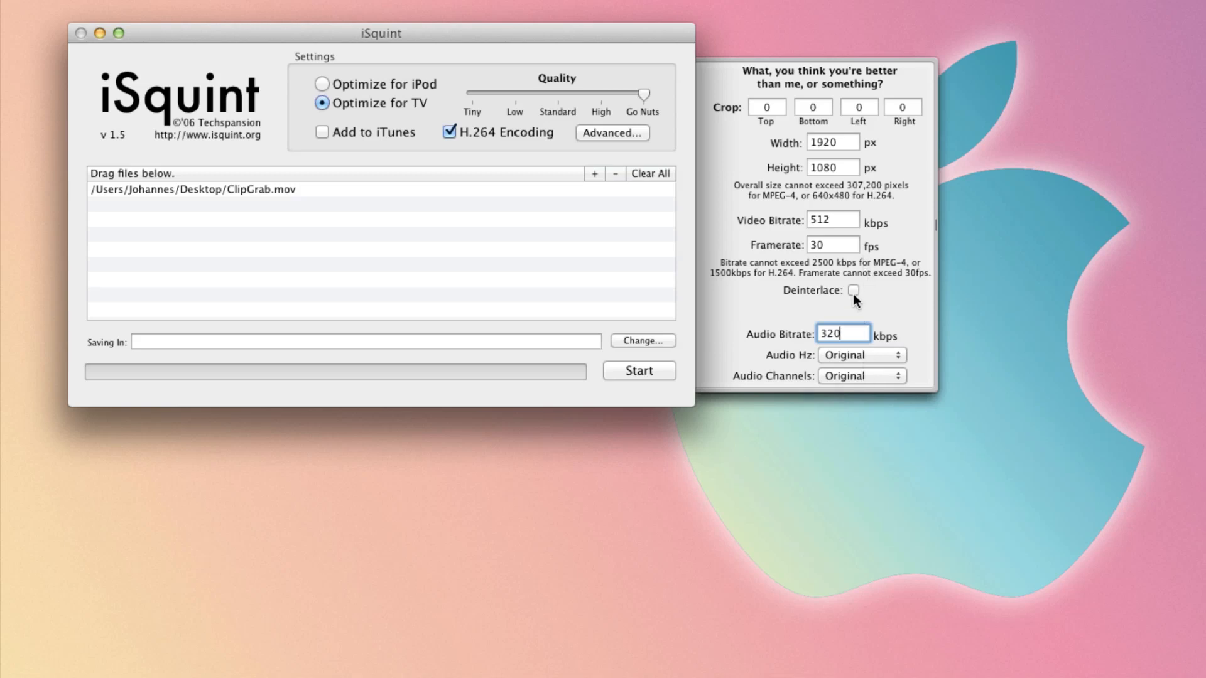
mouse_move(853, 291)
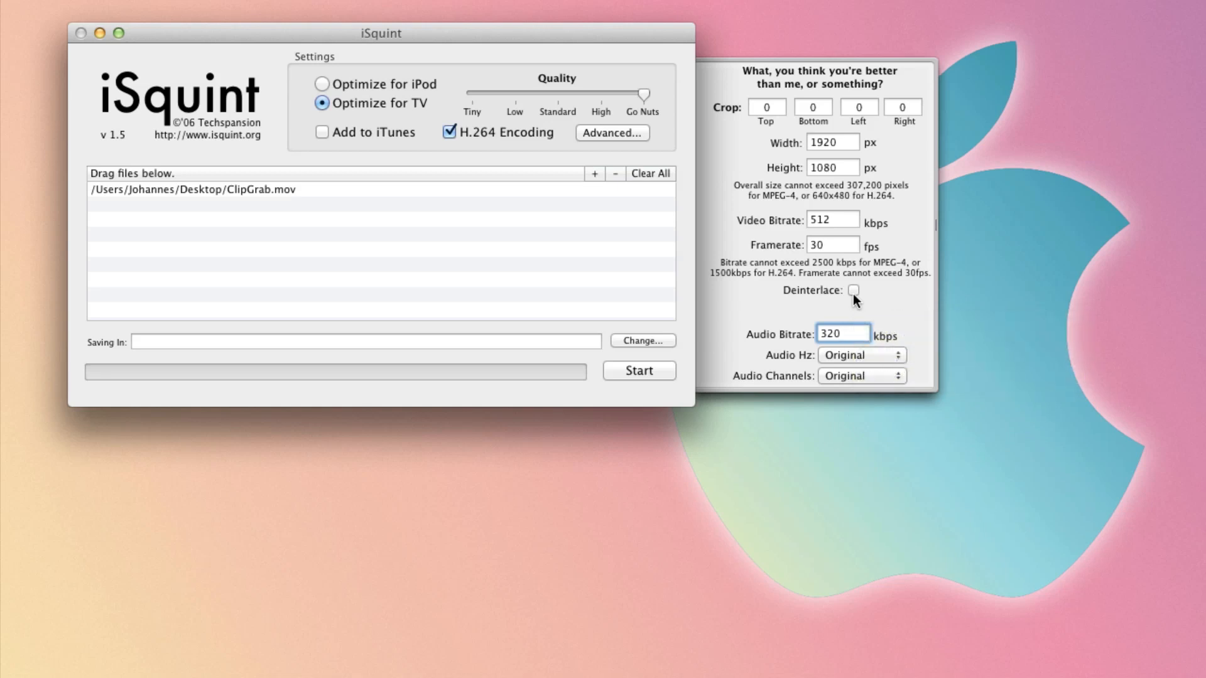
mouse_move(853, 299)
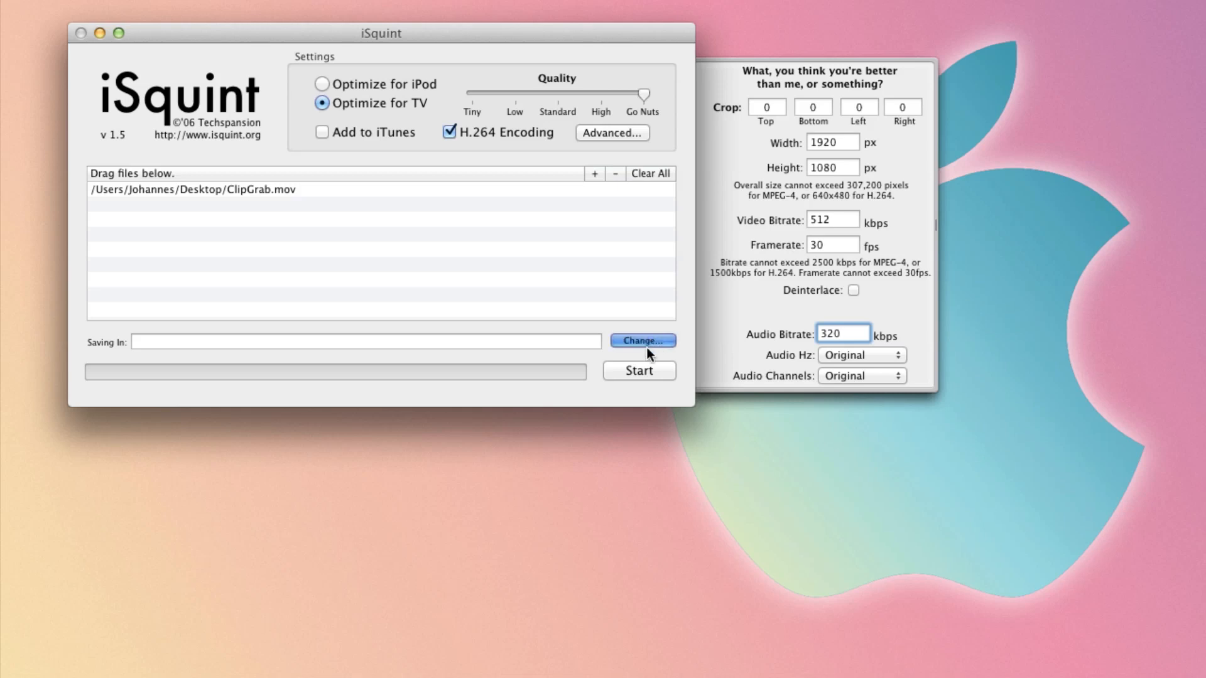
Save the output to the Desktop and start converting ClipGrab.mov
left_click(641, 341)
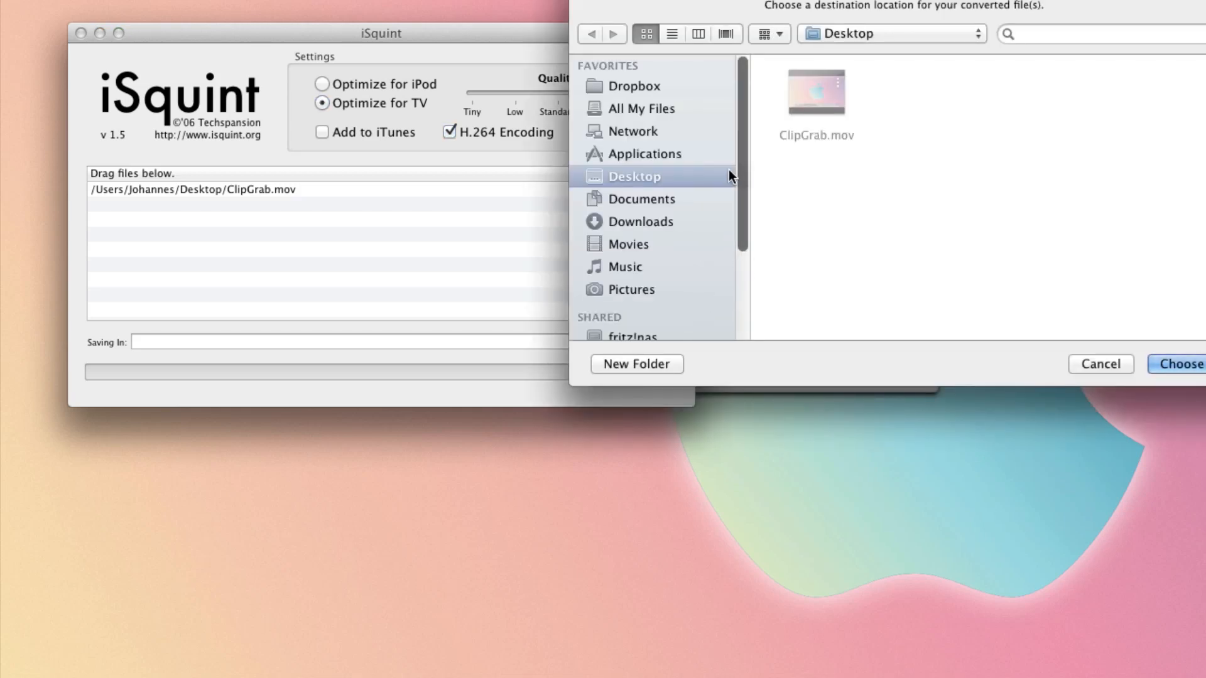
left_click(1181, 364)
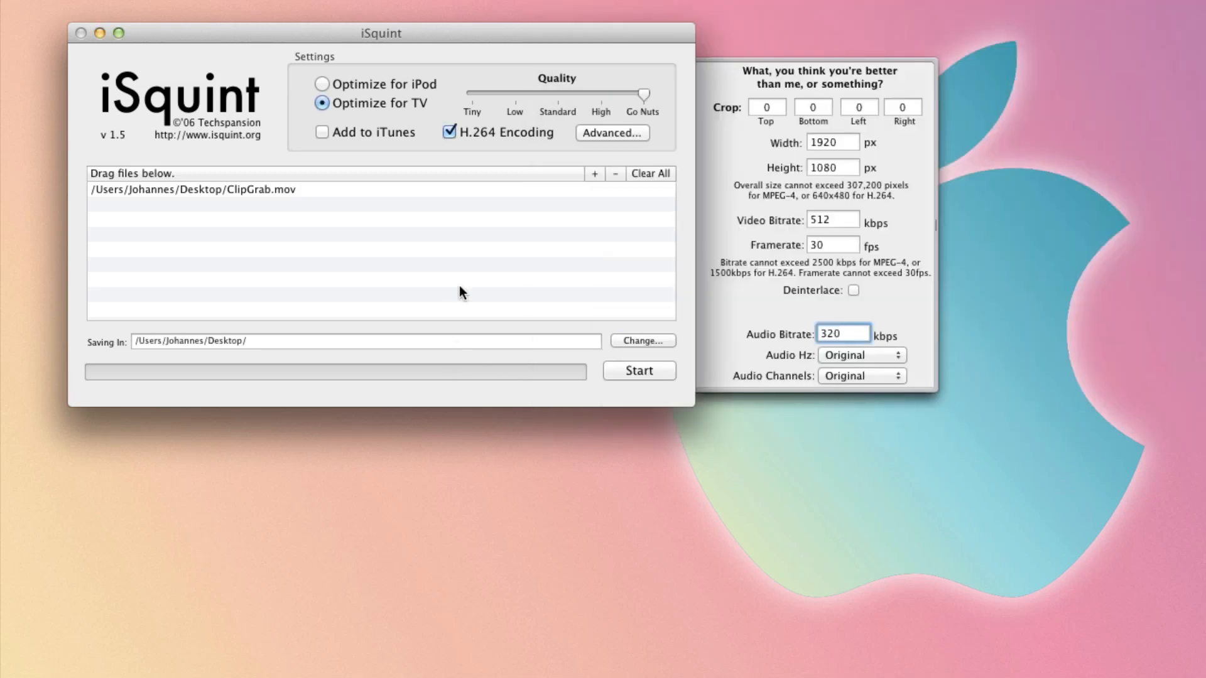
mouse_move(645, 371)
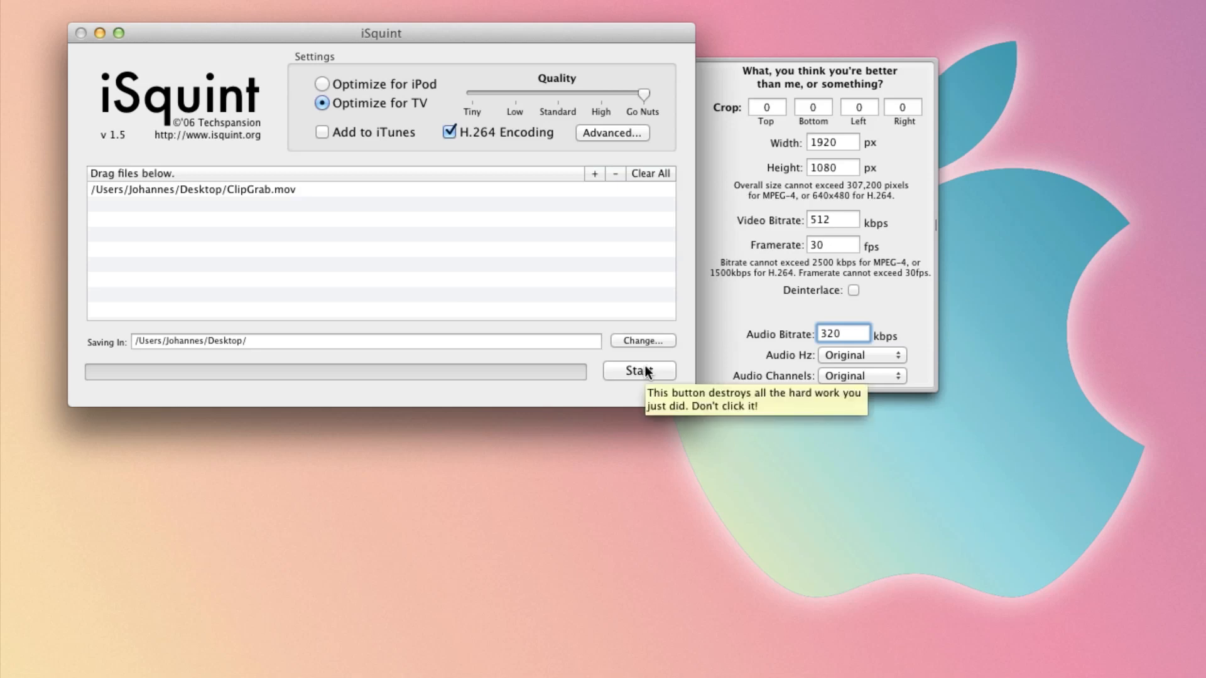
left_click(638, 370)
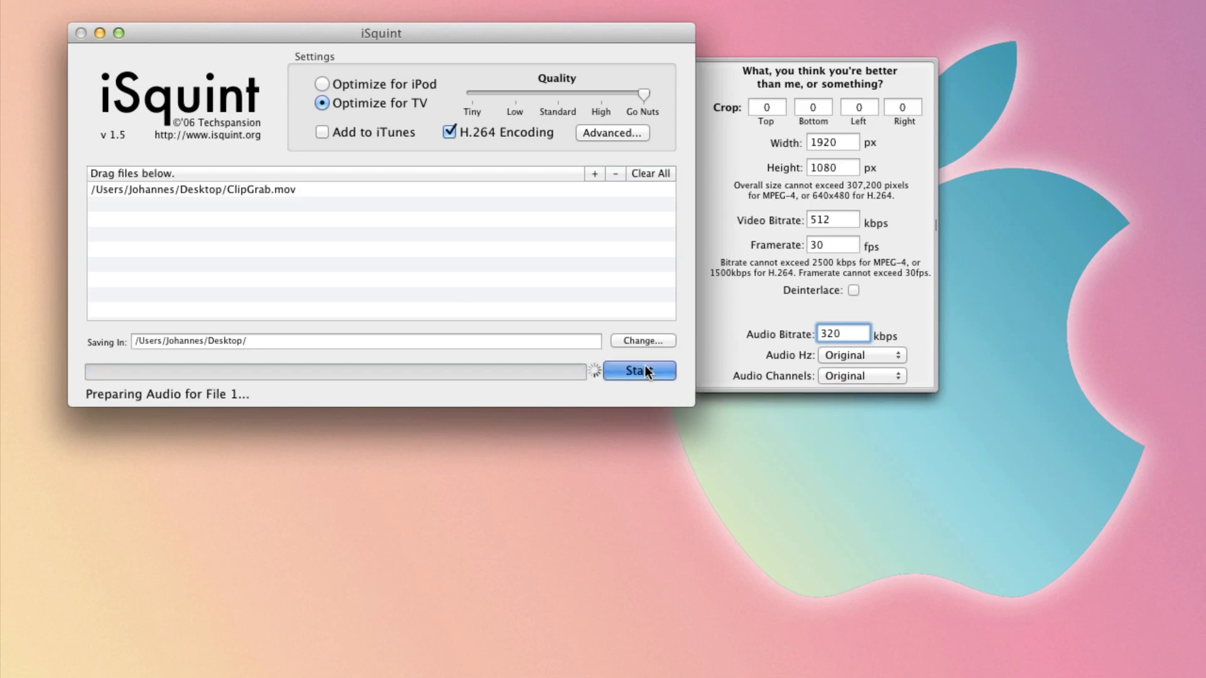
Wait for the ClipGrab.mov encoding to finish until Conversion Complete appears
left_click(638, 371)
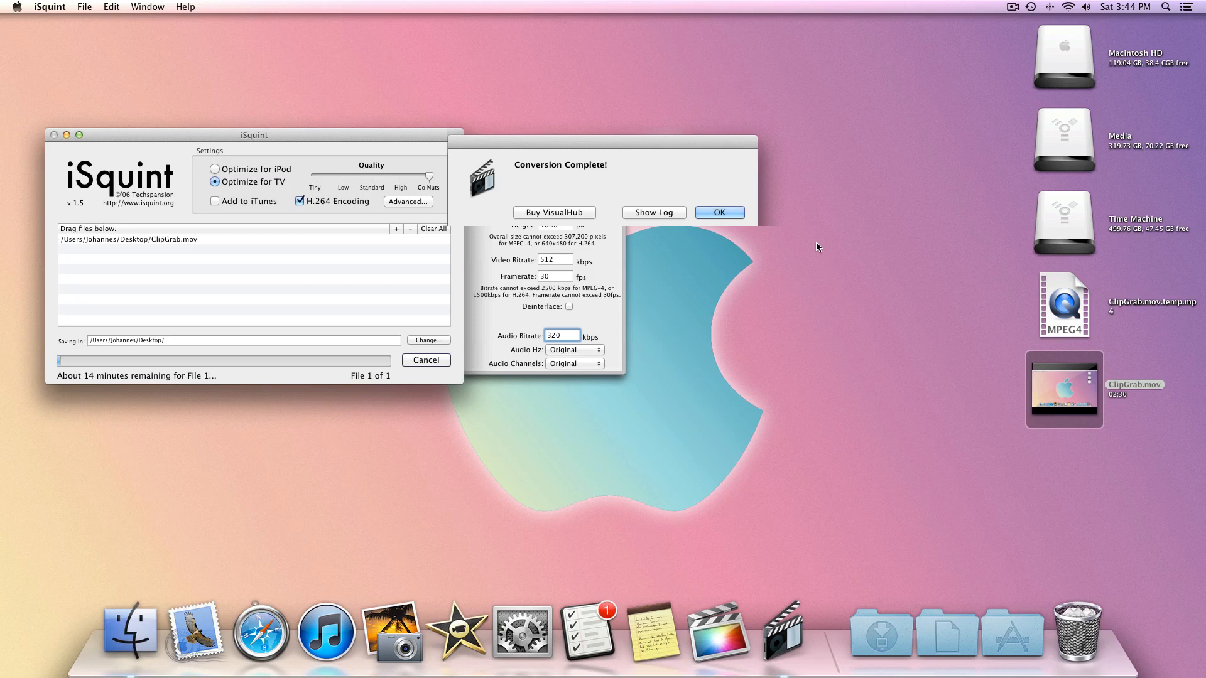
mouse_move(662, 326)
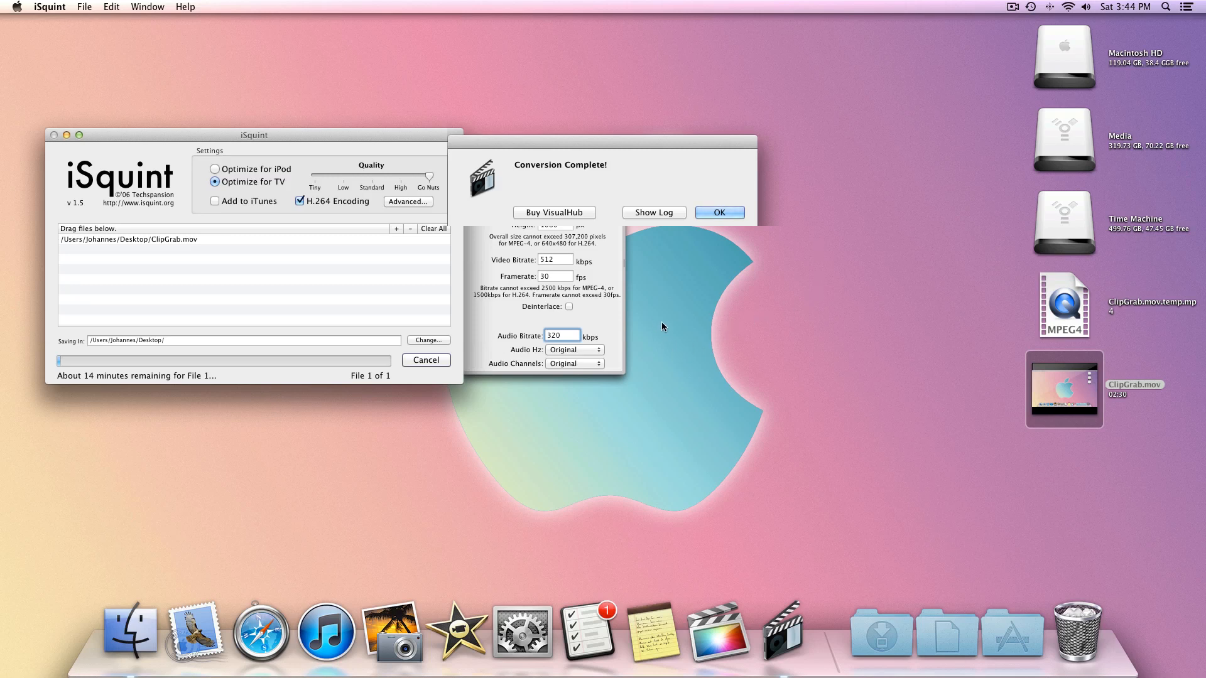
mouse_move(689, 329)
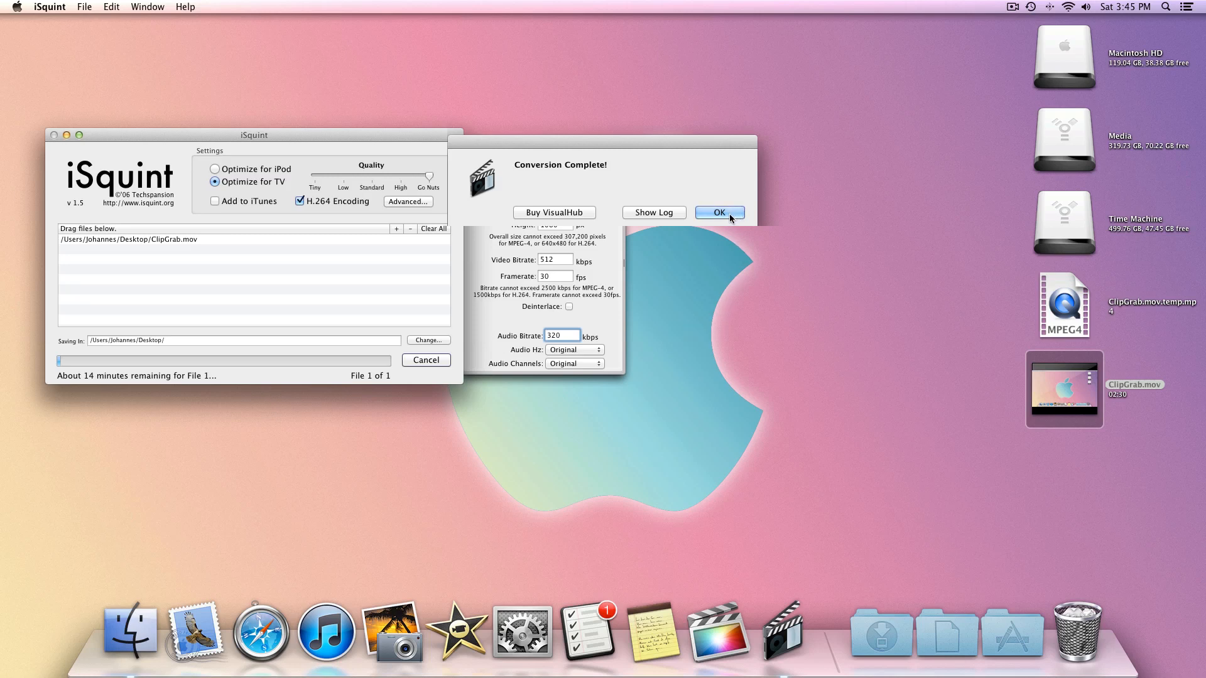
Dismiss the Conversion Complete message and quit iSquint
left_click(717, 213)
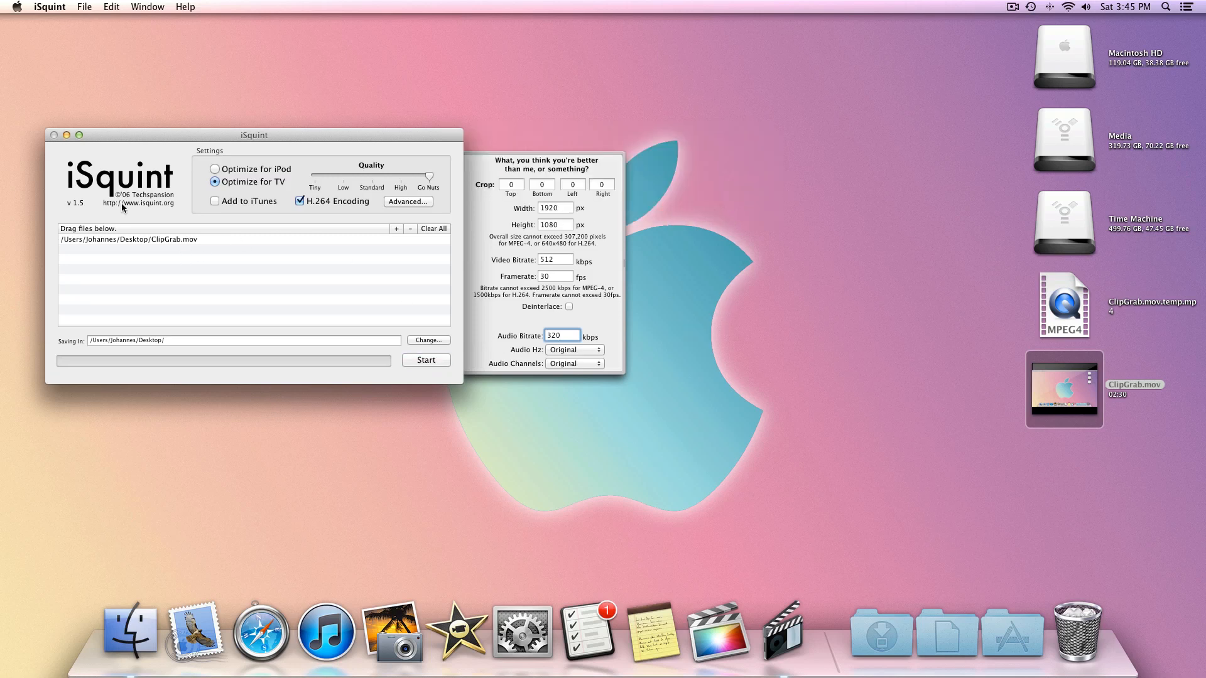
left_click(49, 6)
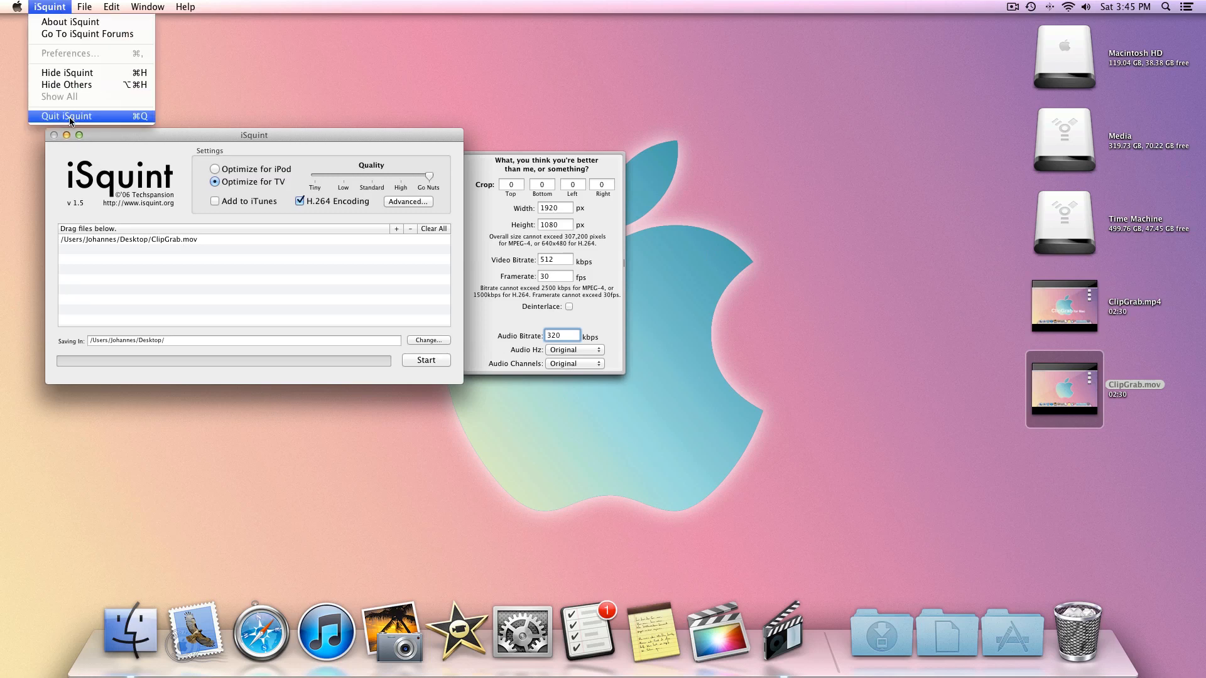
left_click(66, 116)
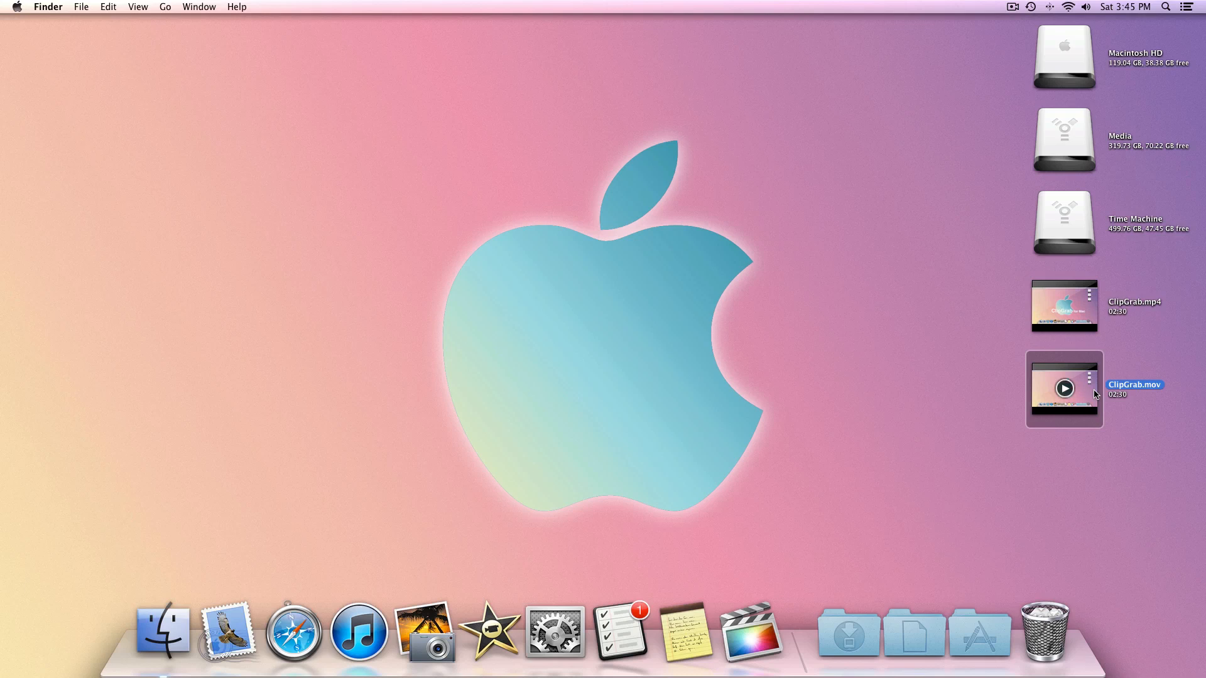
Select ClipGrab.mp4, confirm its 14 MB size, and close its Info window
left_click(1063, 306)
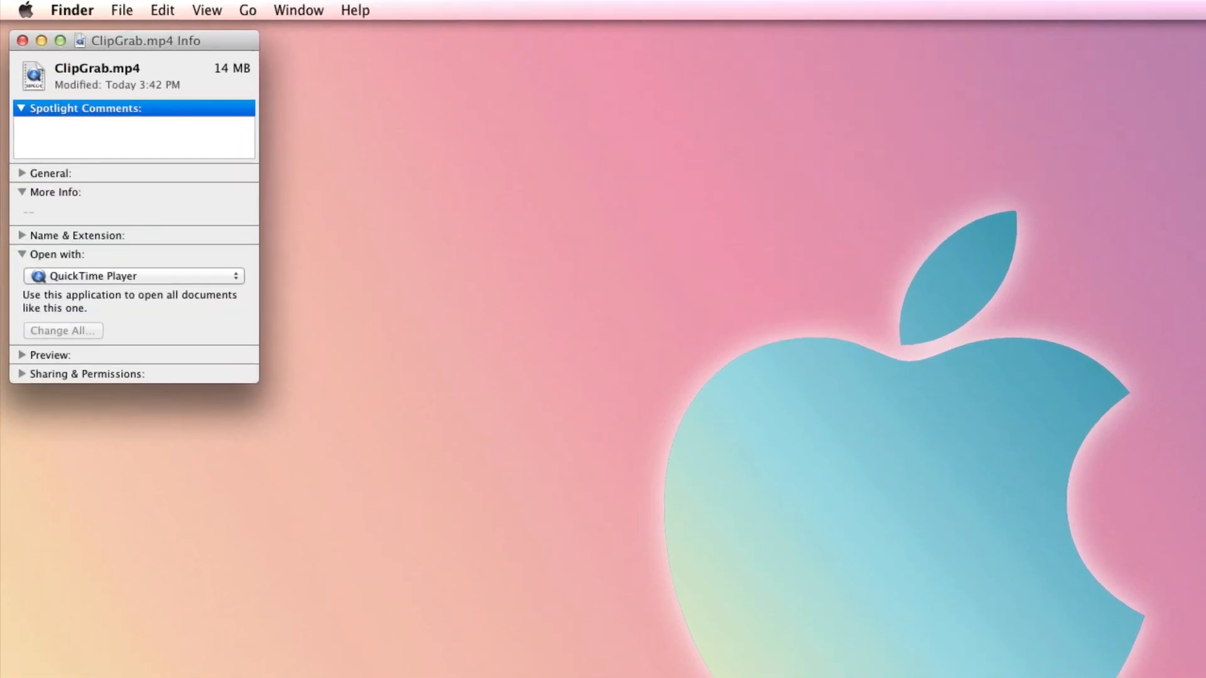
left_click(1166, 7)
type("14/")
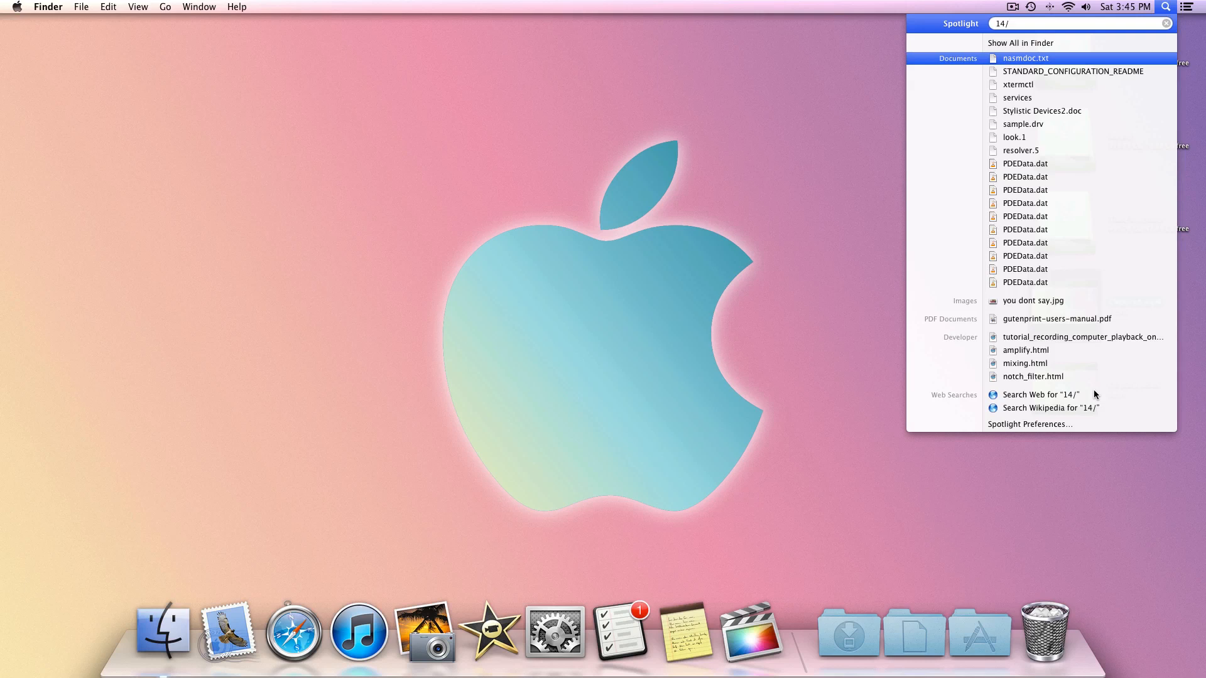
Extend the Spotlight calculation with 0.1/60, reading 14/0.1 = 140
type("0.1")
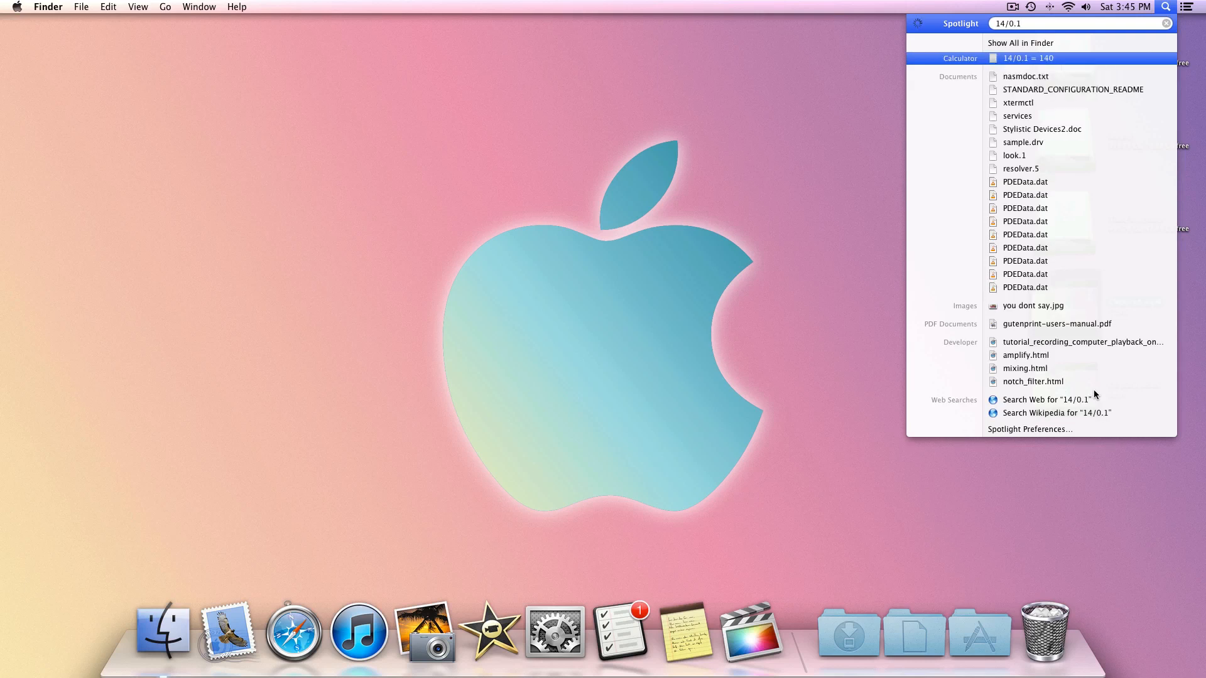
type("/")
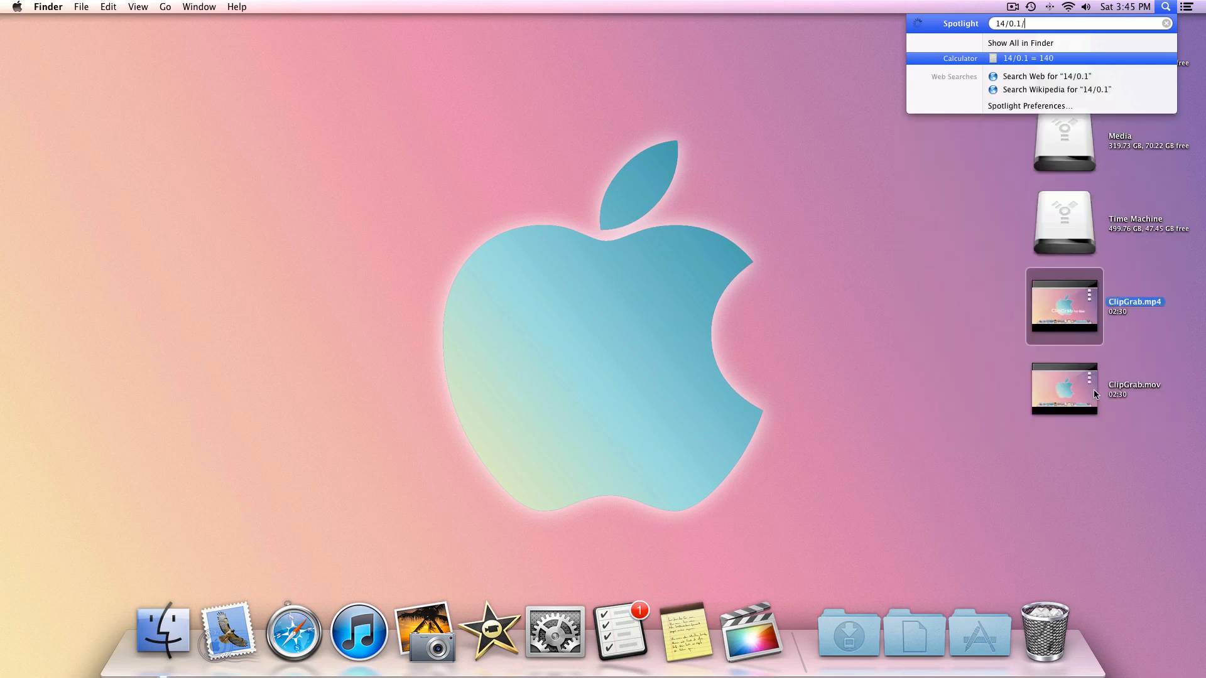
type("60")
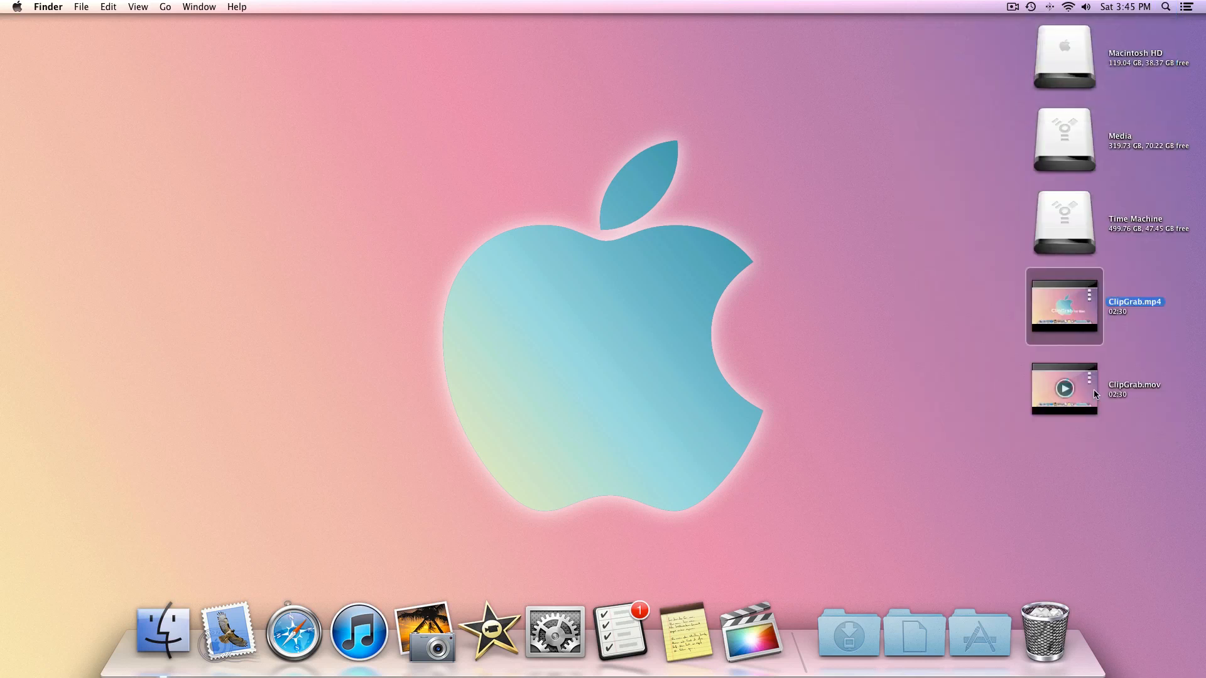
left_click(958, 340)
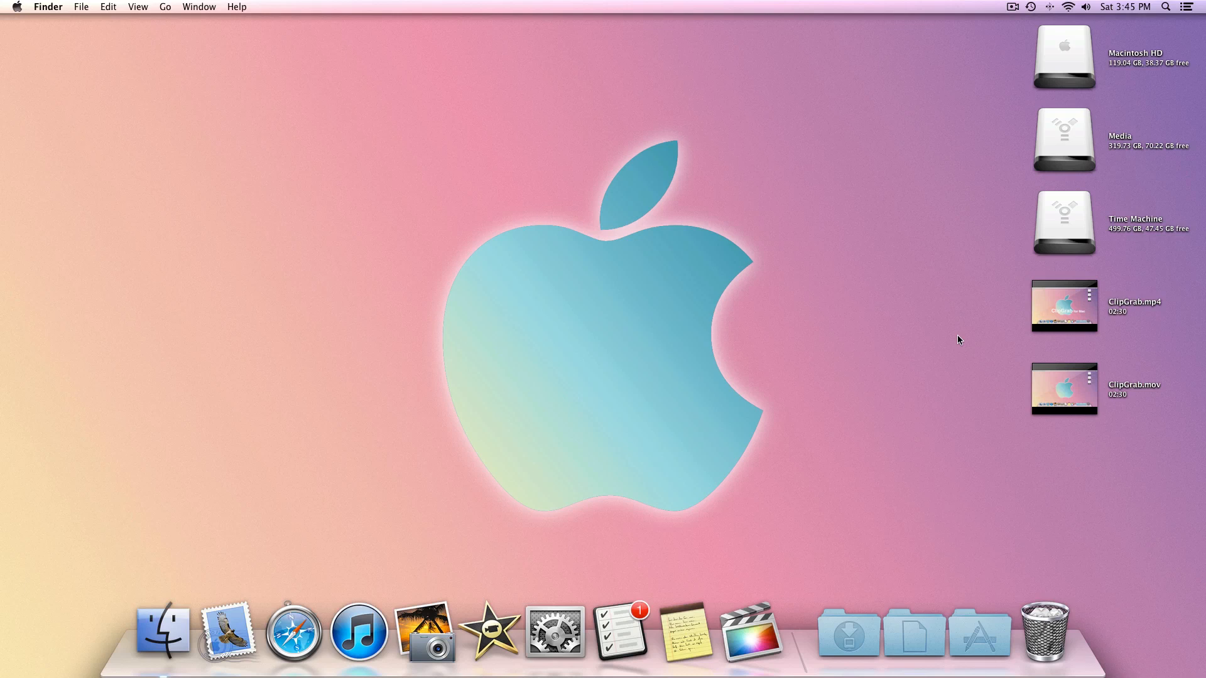
left_click(1064, 388)
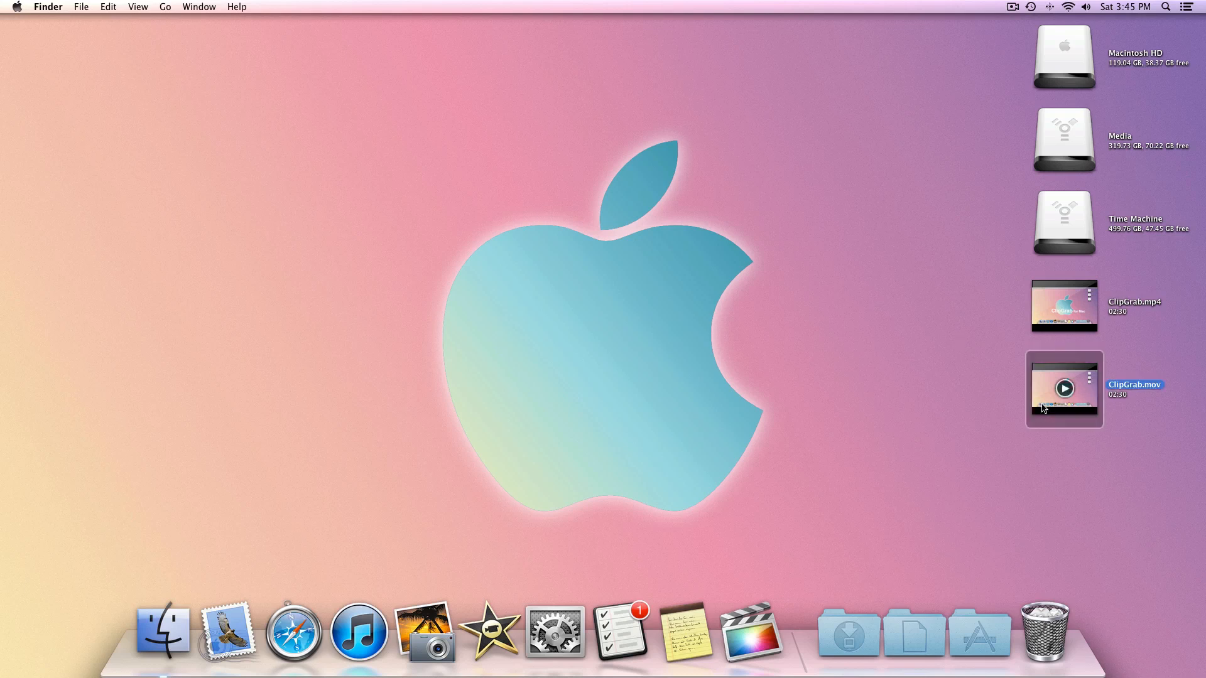
mouse_move(988, 373)
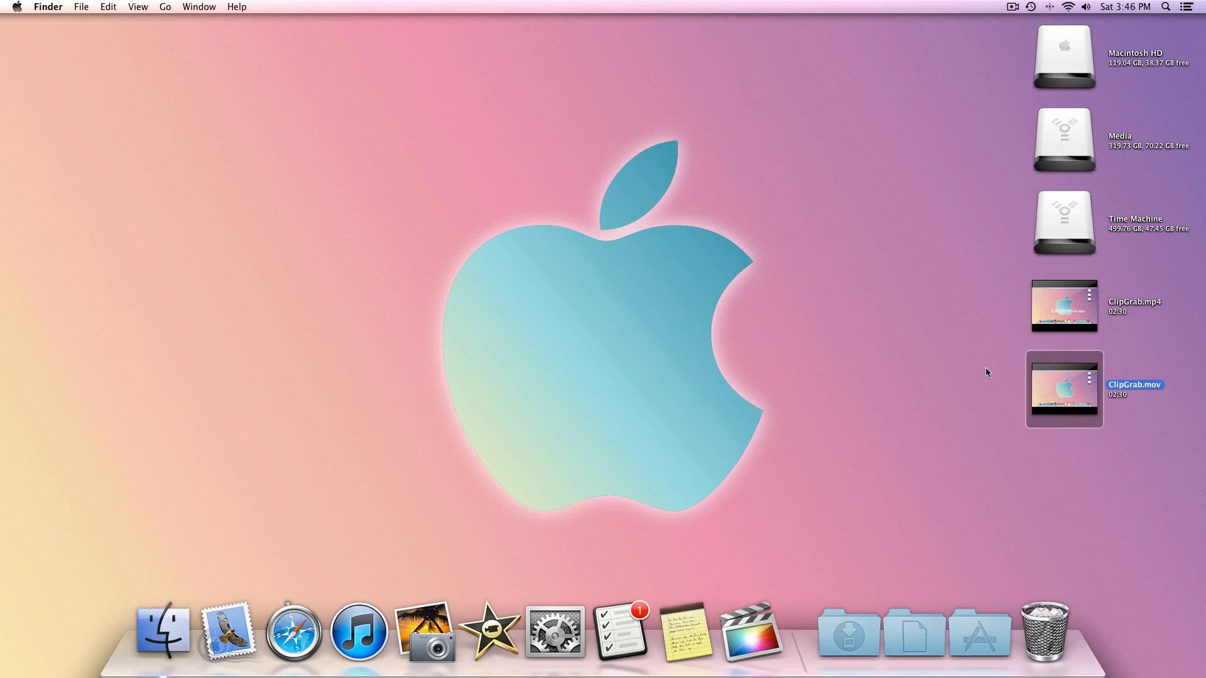
left_click(1063, 306)
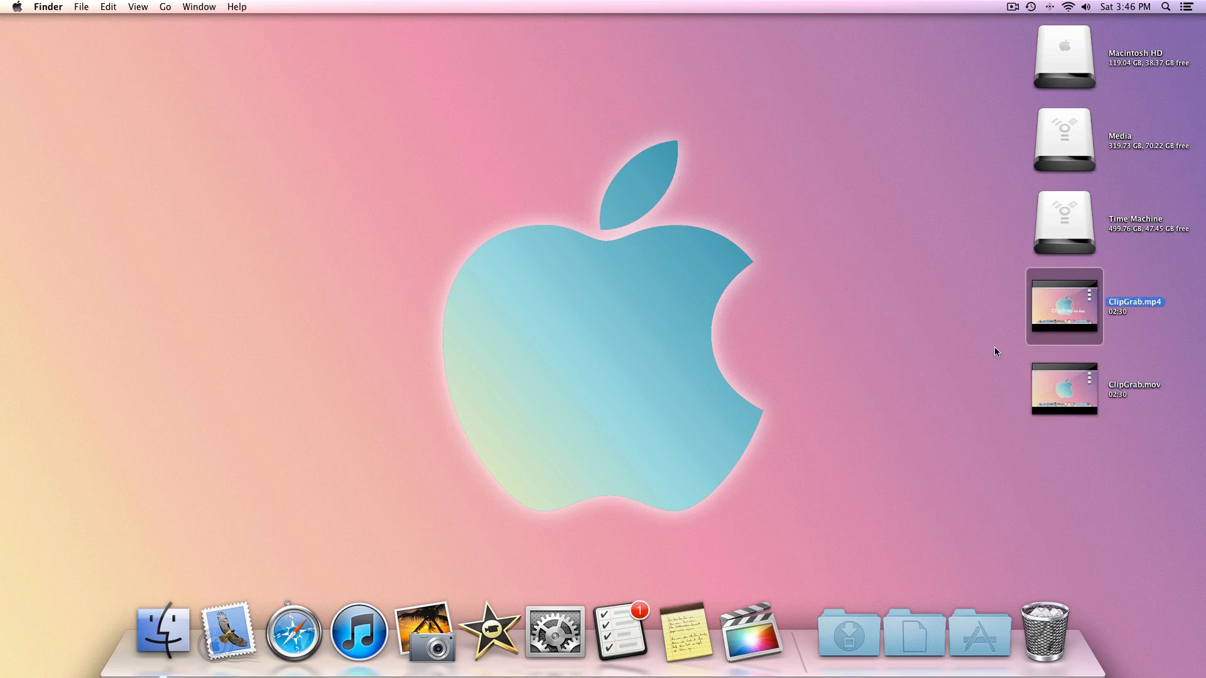